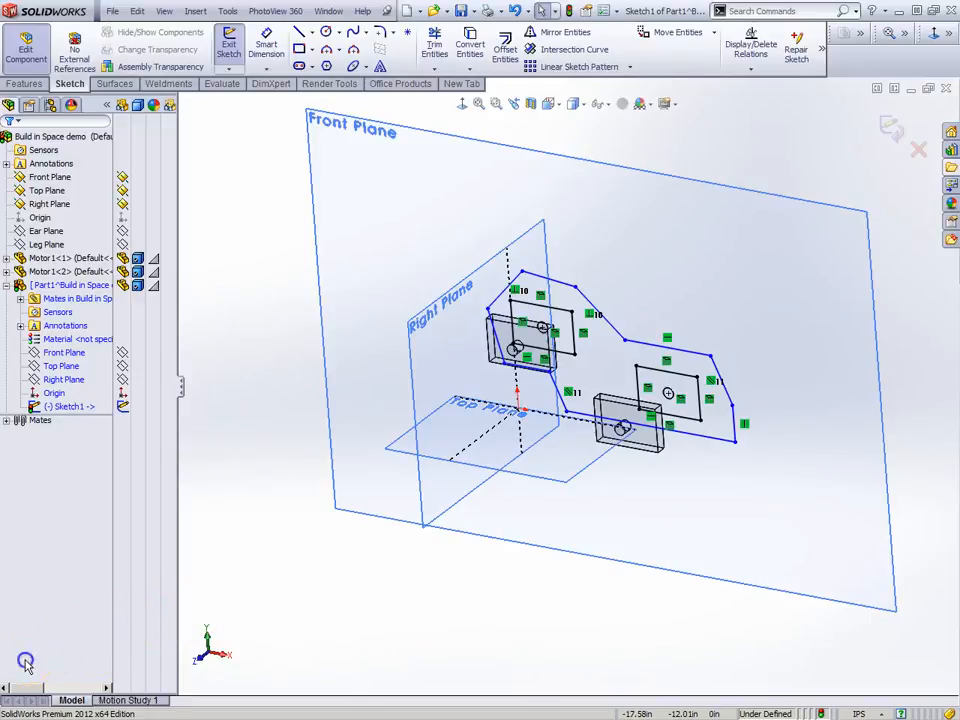
# Step: Exit the plate sketch and extrude the first opening Up To Surface at the motor's face
pyautogui.click(229, 46)
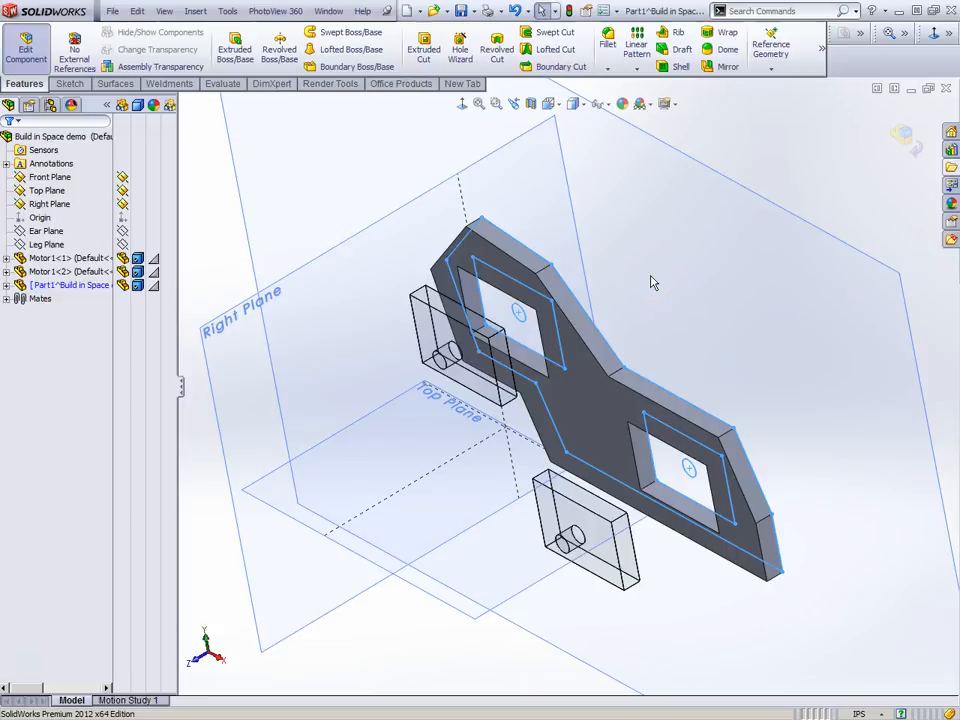
pyautogui.click(234, 50)
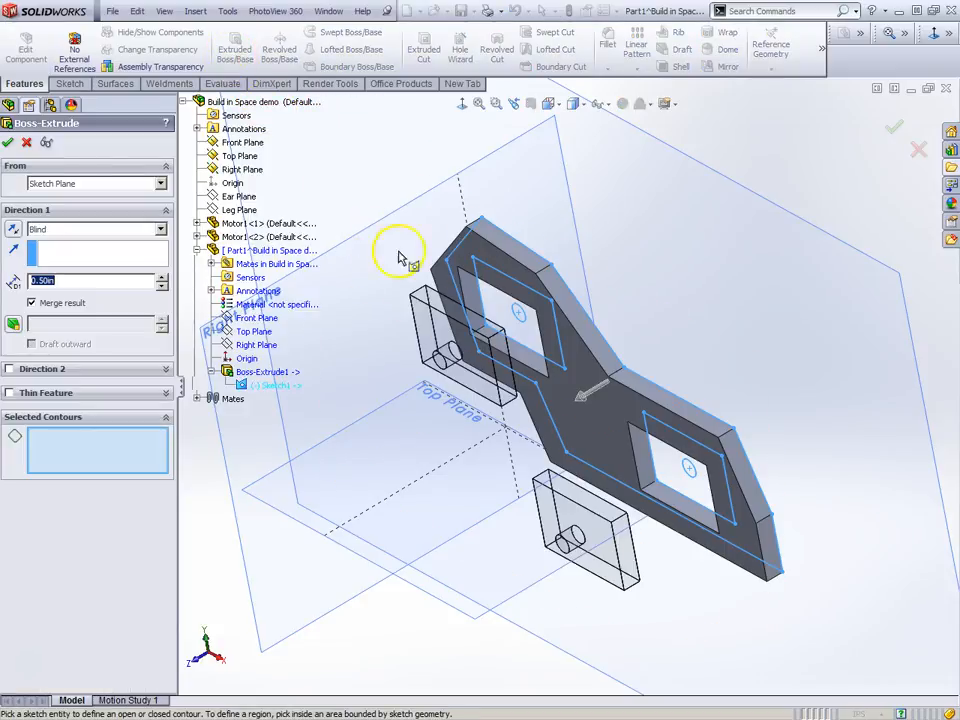
pyautogui.click(510, 320)
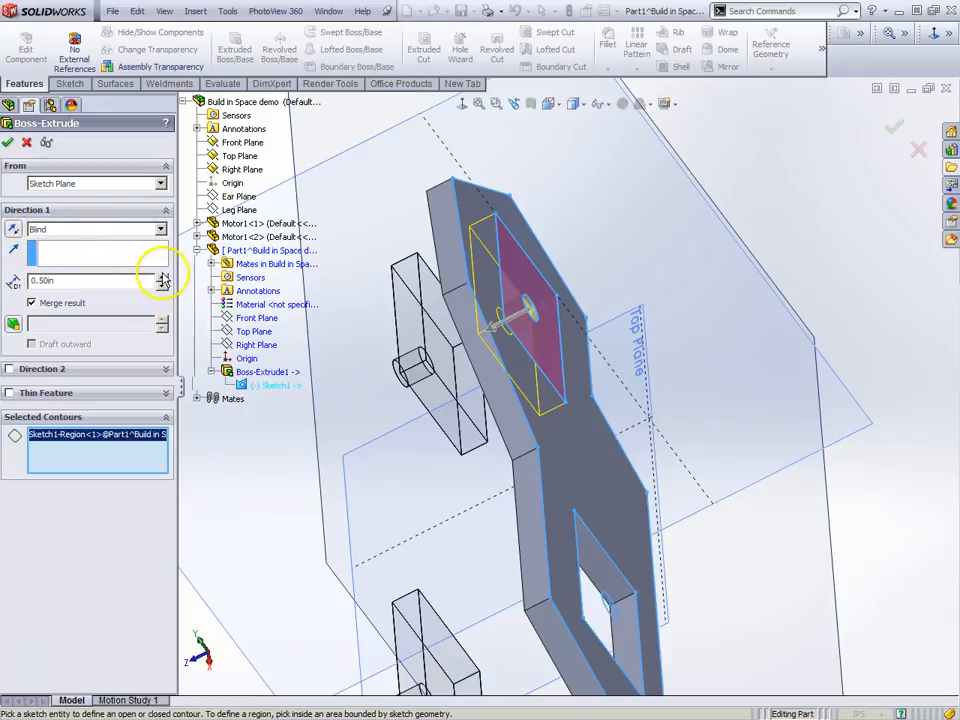
pyautogui.click(162, 275)
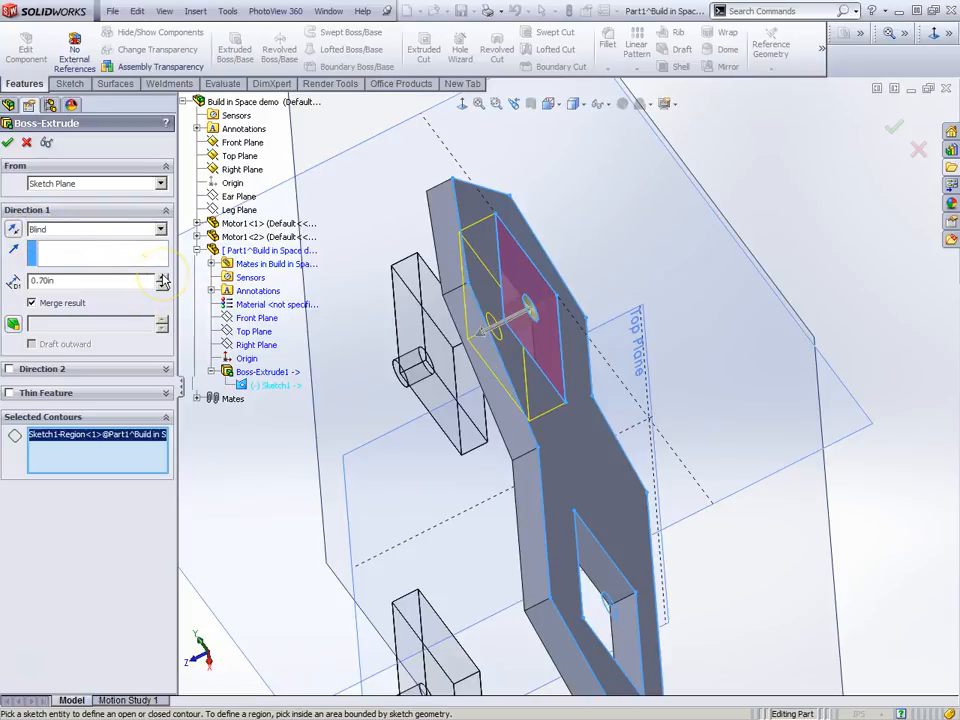
pyautogui.moveTo(200, 295)
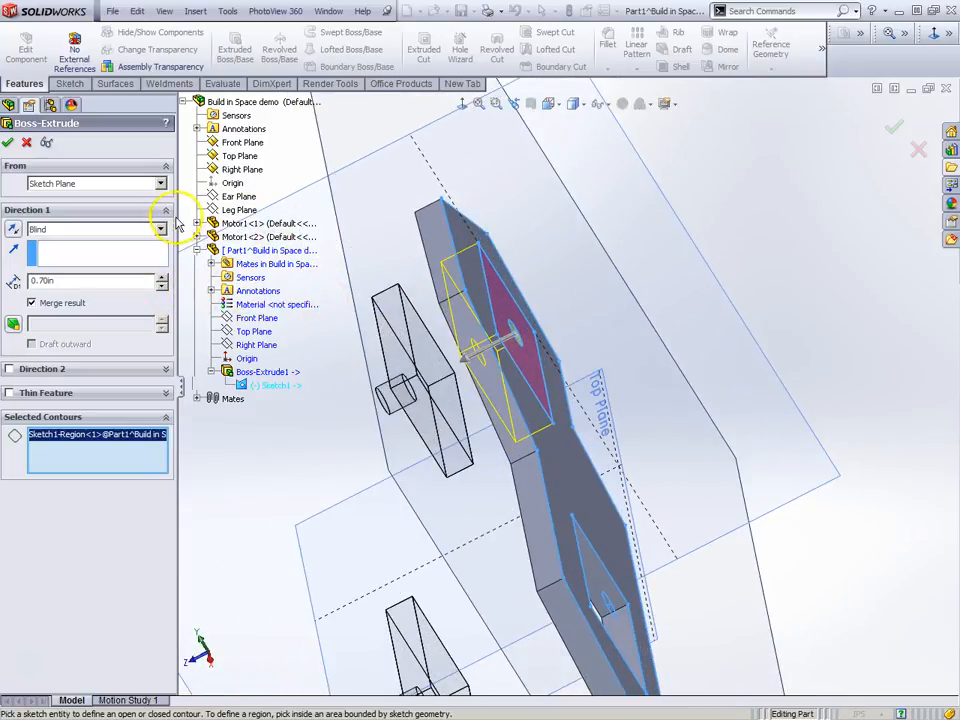
pyautogui.click(160, 183)
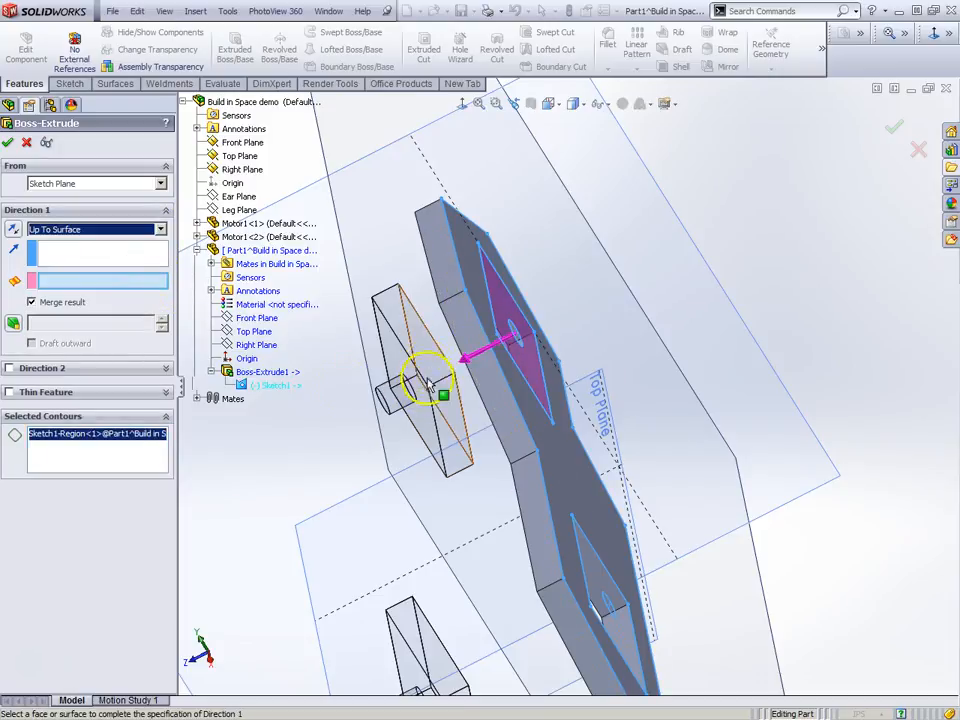
pyautogui.click(440, 400)
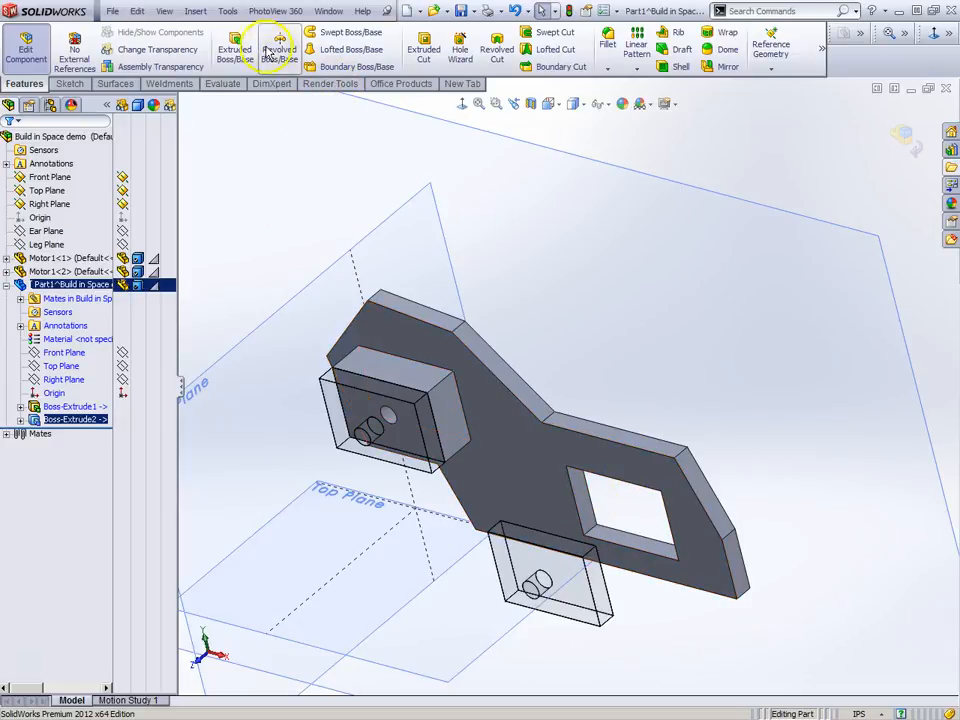
# Step: Start a sketch and create reference plane Plane1 via Reference Geometry
pyautogui.click(234, 50)
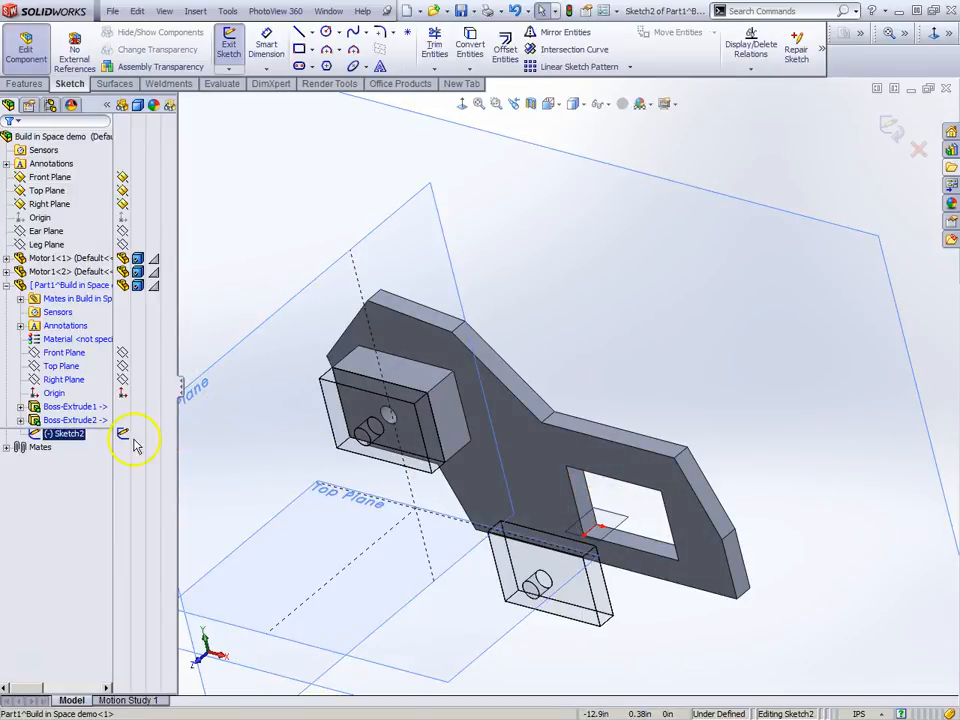
pyautogui.click(64, 379)
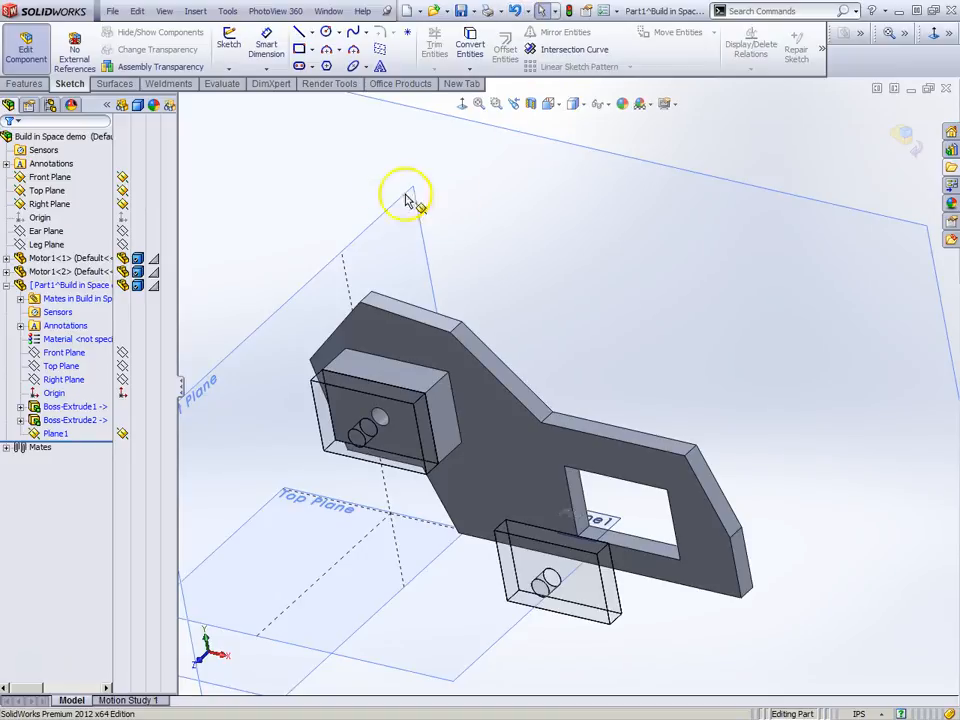
pyautogui.moveTo(528, 378)
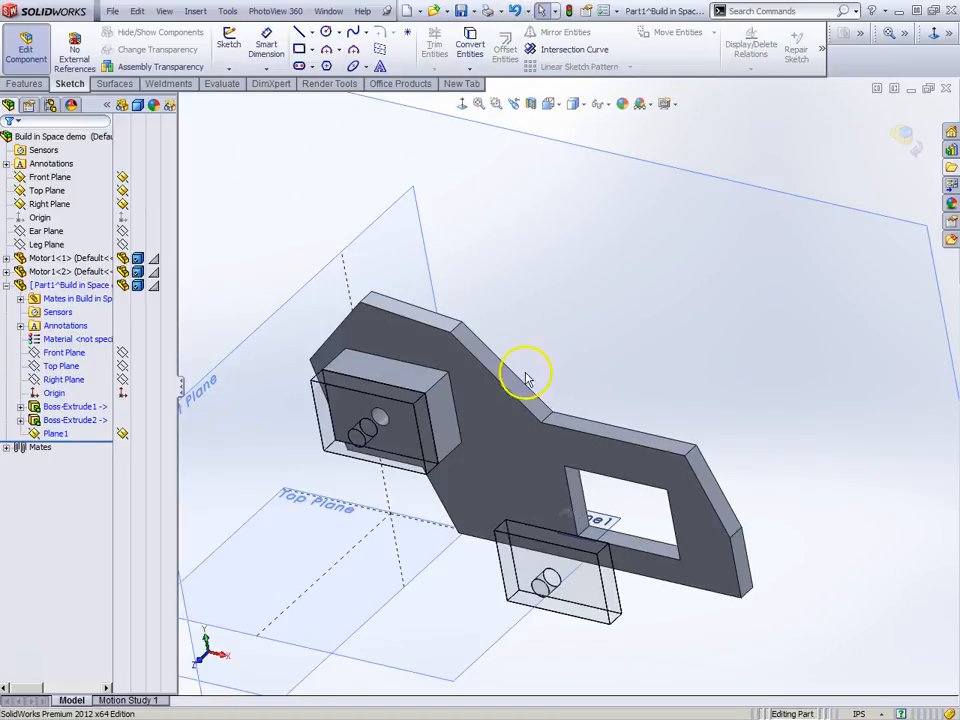
pyautogui.moveTo(260, 243)
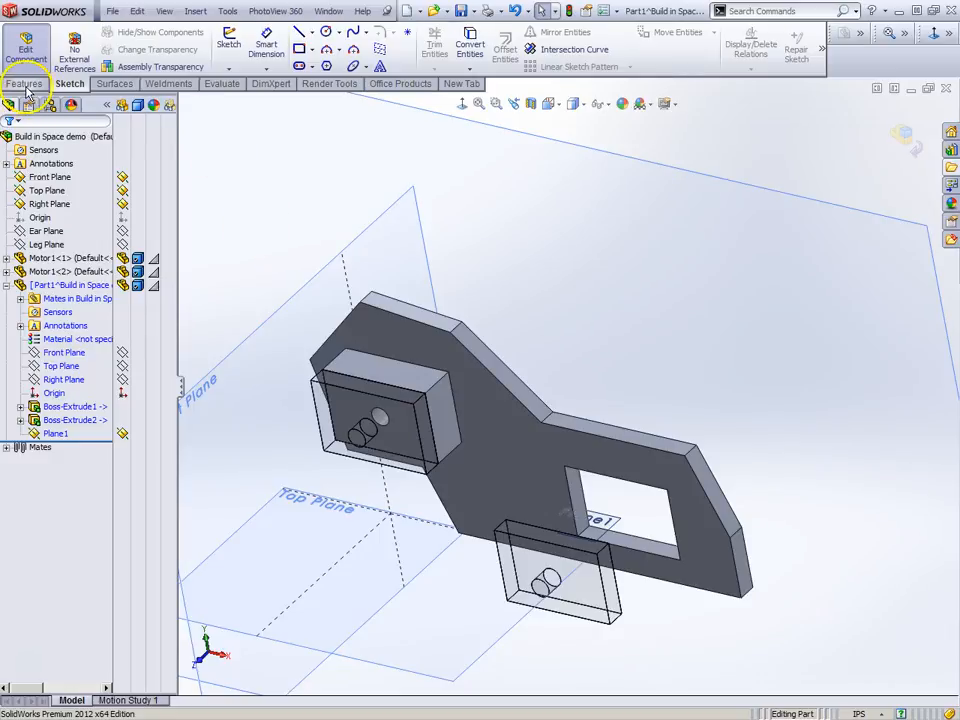
# Step: Extrude a boss from the plate's second opening region with a chosen end condition
pyautogui.click(234, 45)
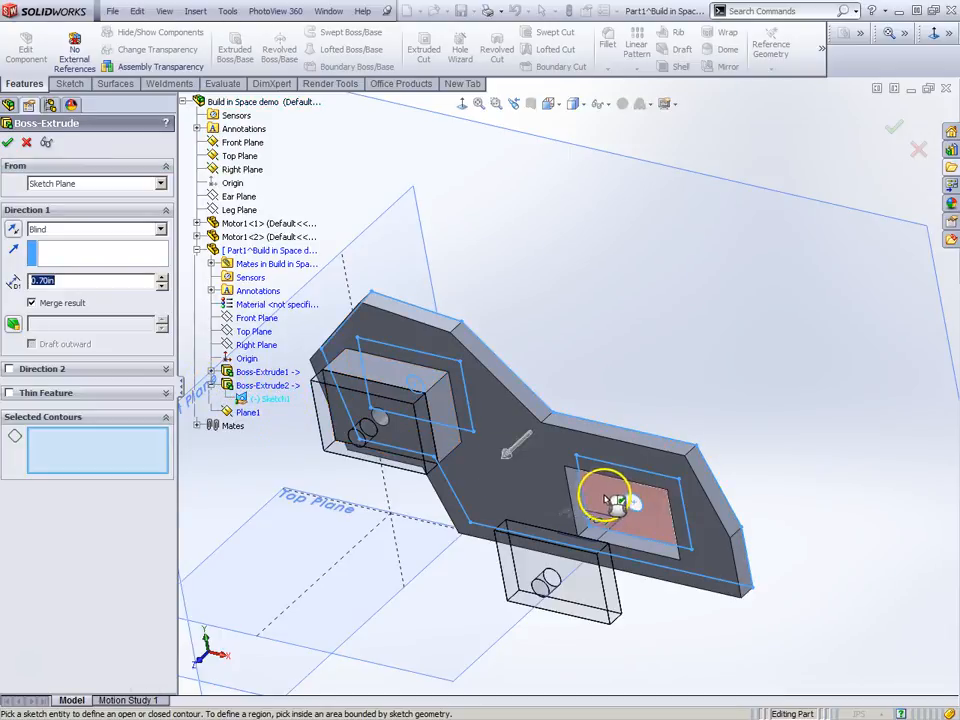
pyautogui.click(620, 505)
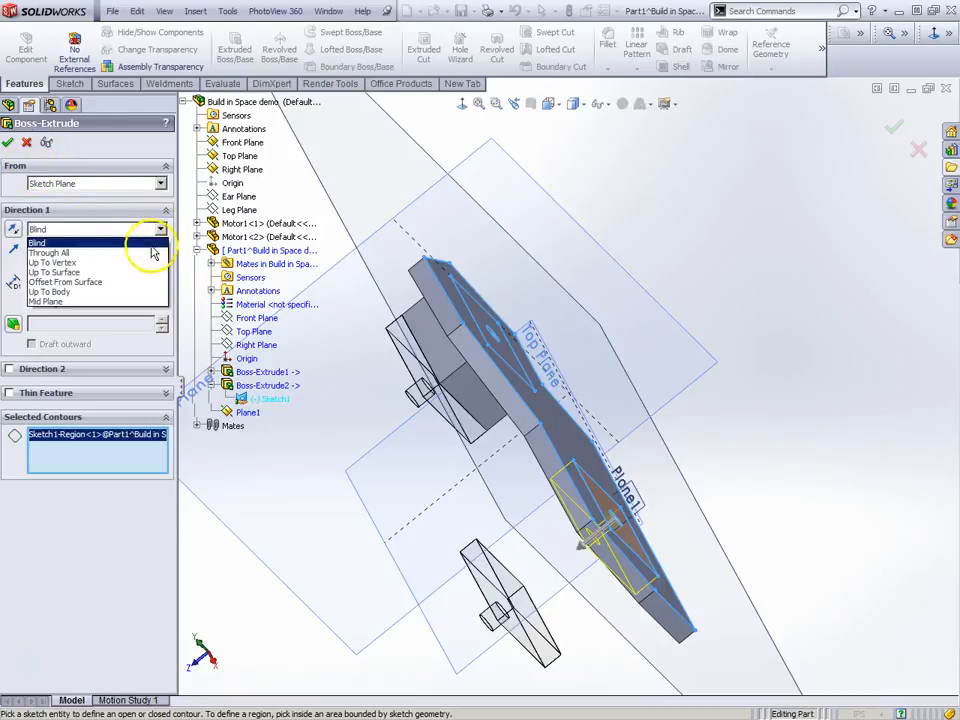
pyautogui.click(53, 272)
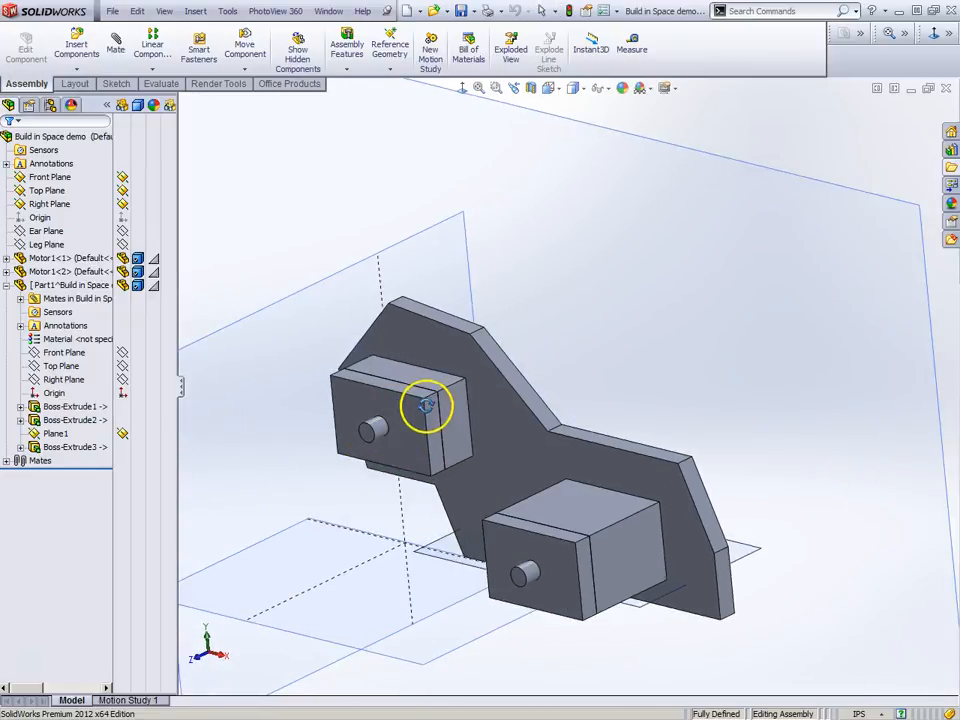
# Step: Save all modified documents, keeping the plate part saved internally
pyautogui.moveTo(428, 405); pyautogui.dragTo(558, 403)
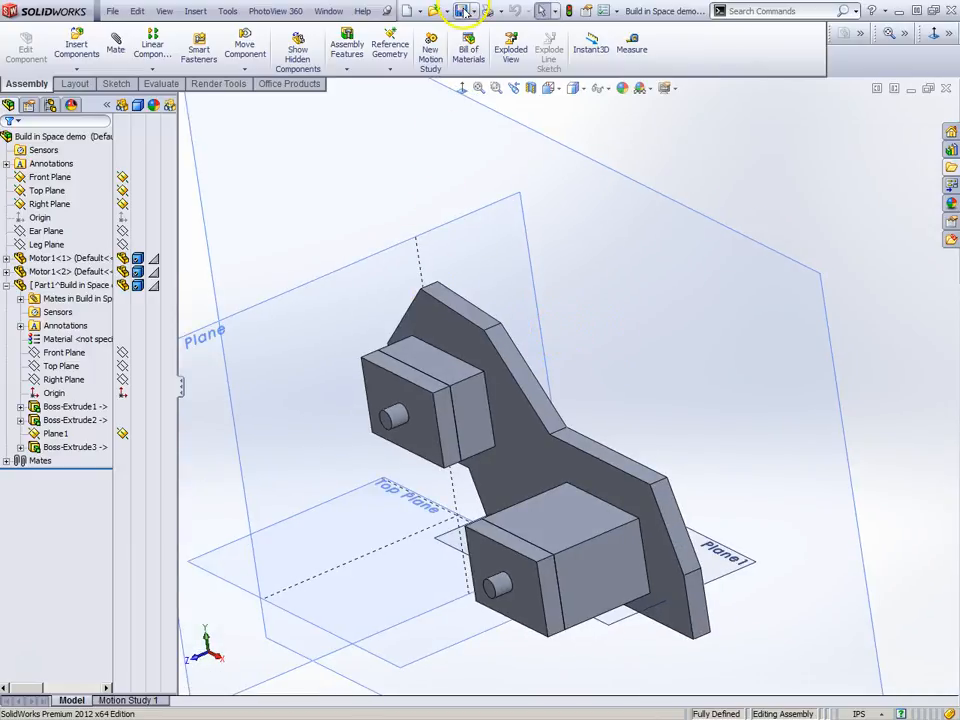
pyautogui.click(459, 11)
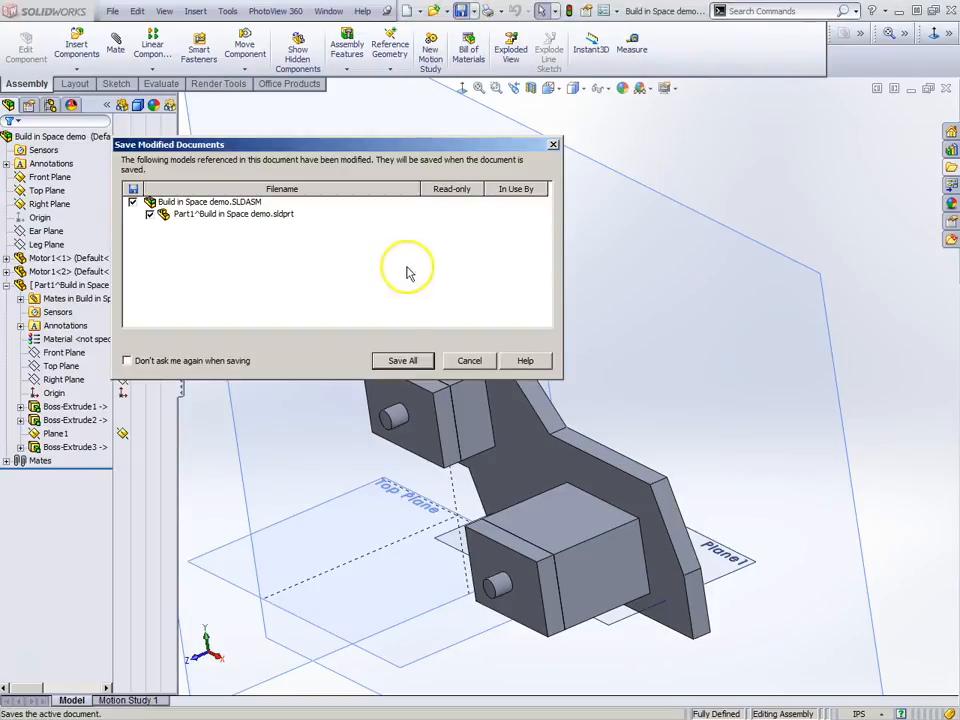
pyautogui.click(402, 360)
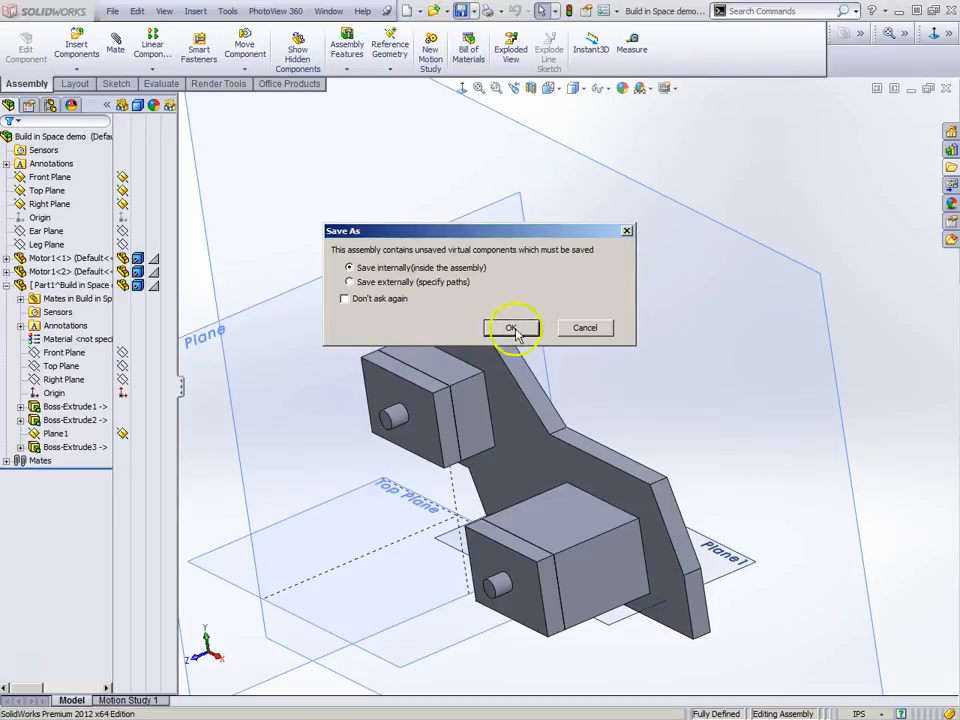
pyautogui.click(511, 328)
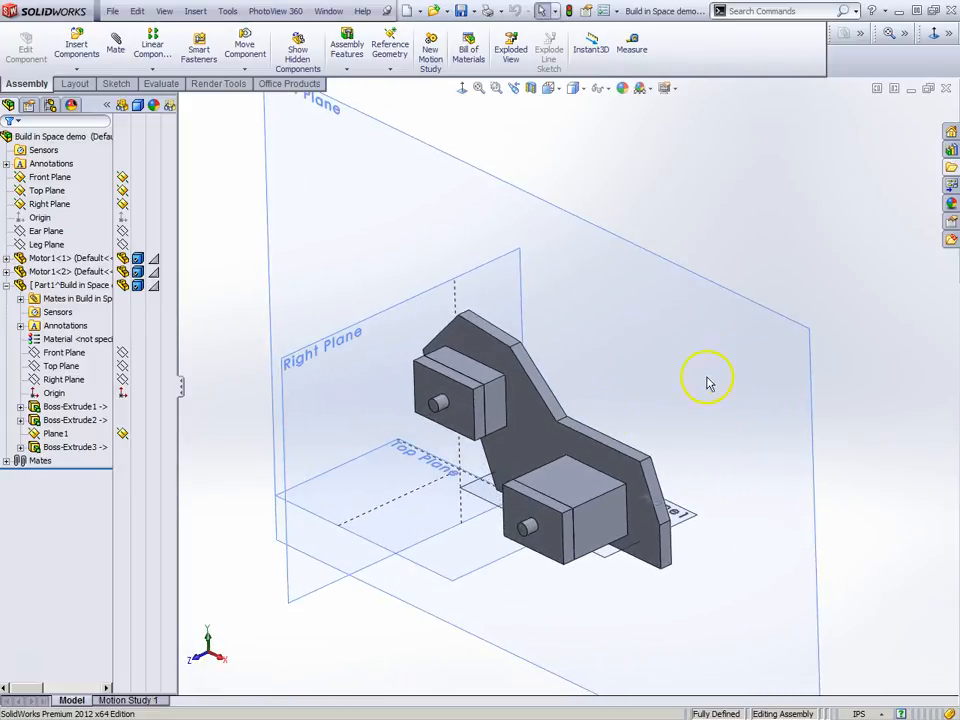
pyautogui.moveTo(540, 420)
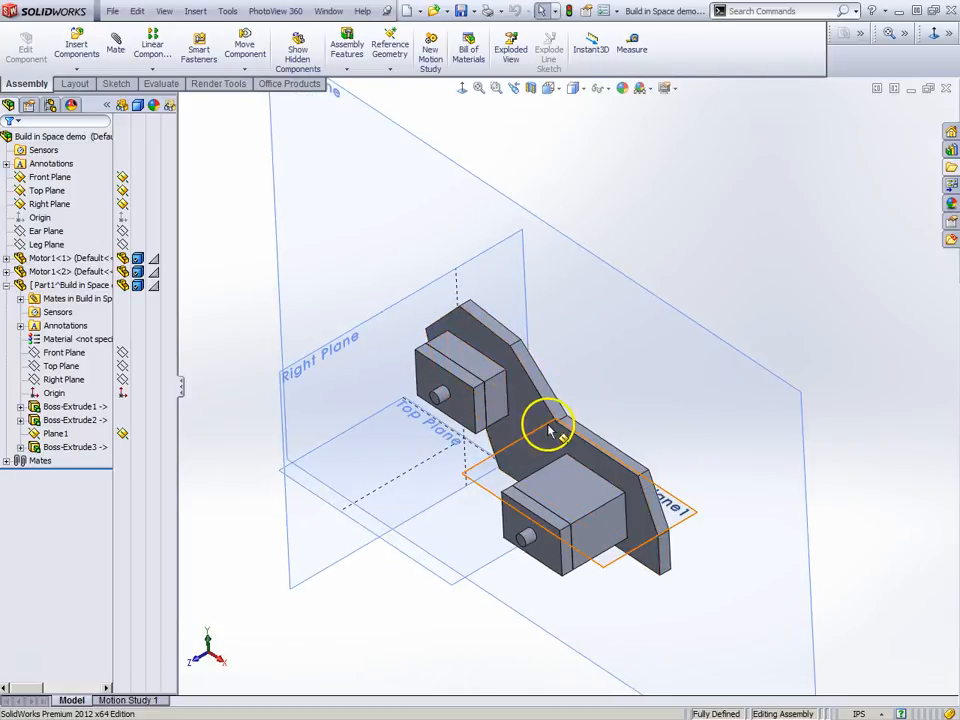
pyautogui.moveTo(550, 430); pyautogui.dragTo(555, 400)
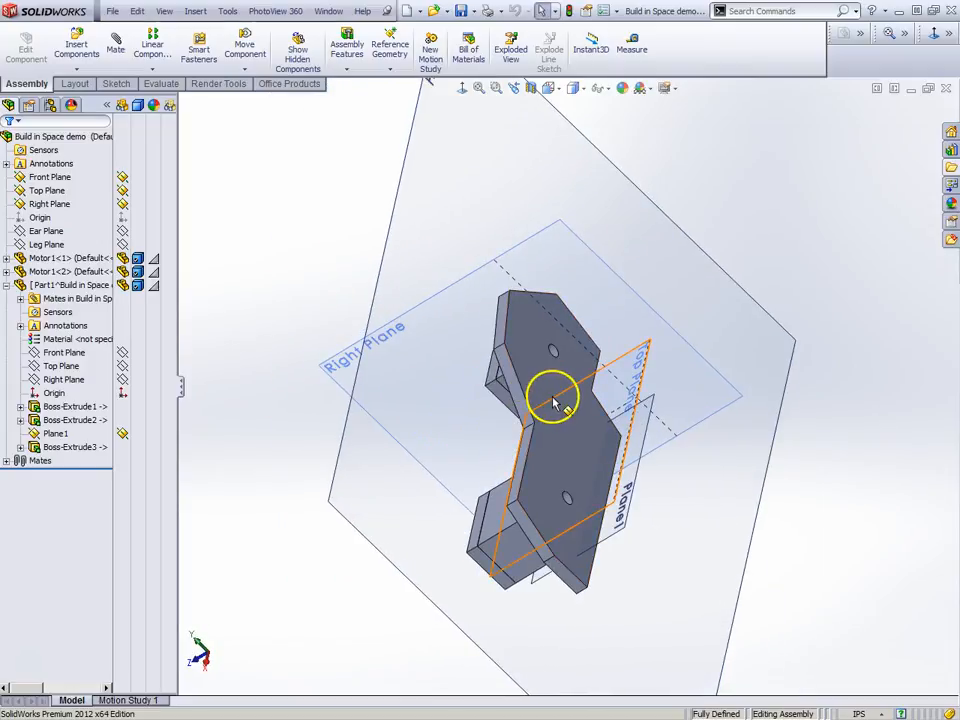
pyautogui.moveTo(550, 400); pyautogui.dragTo(600, 450)
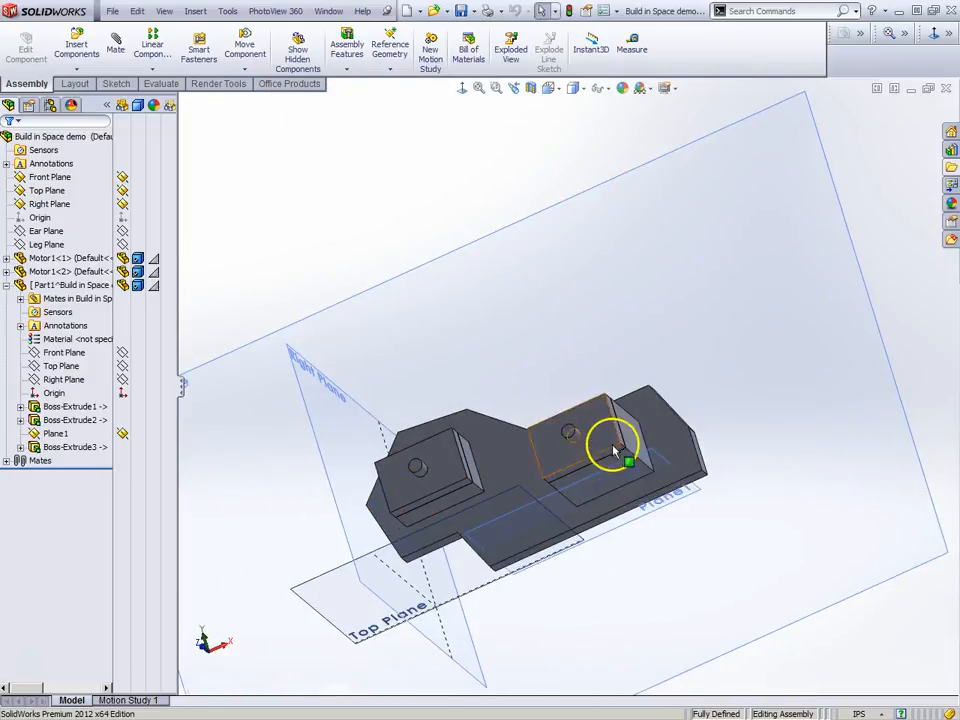
pyautogui.moveTo(615, 450); pyautogui.dragTo(500, 530)
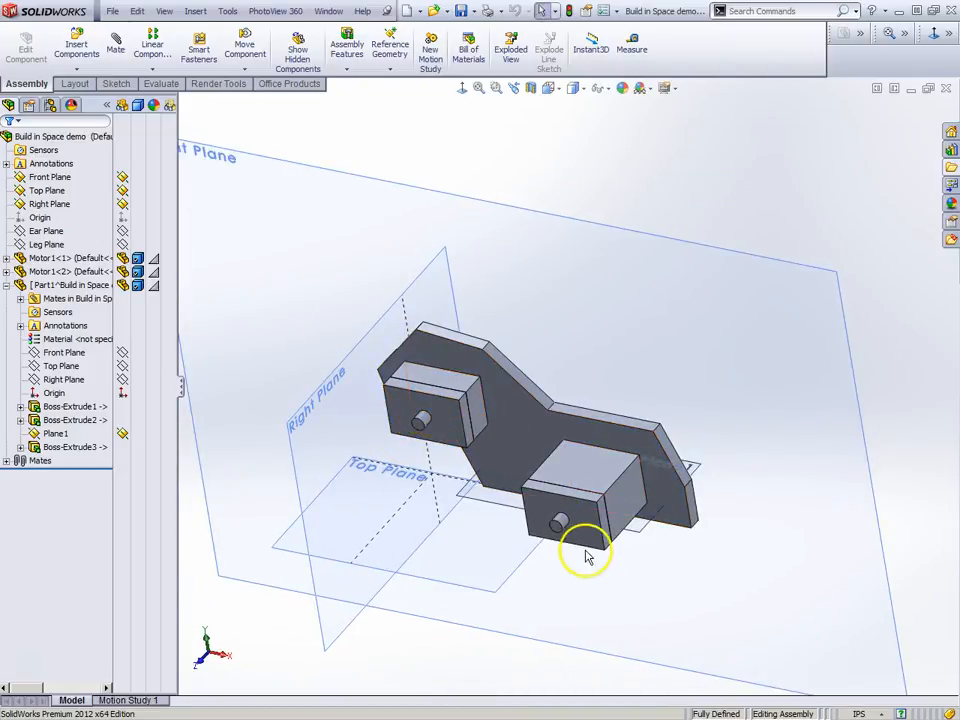
pyautogui.moveTo(585, 530)
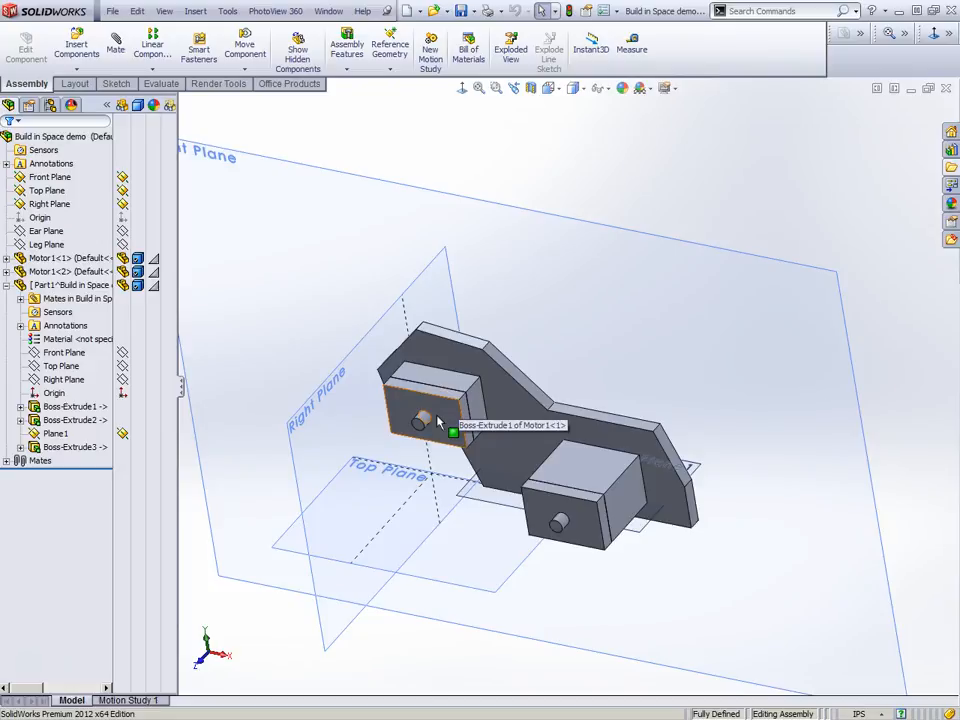
pyautogui.moveTo(612, 350)
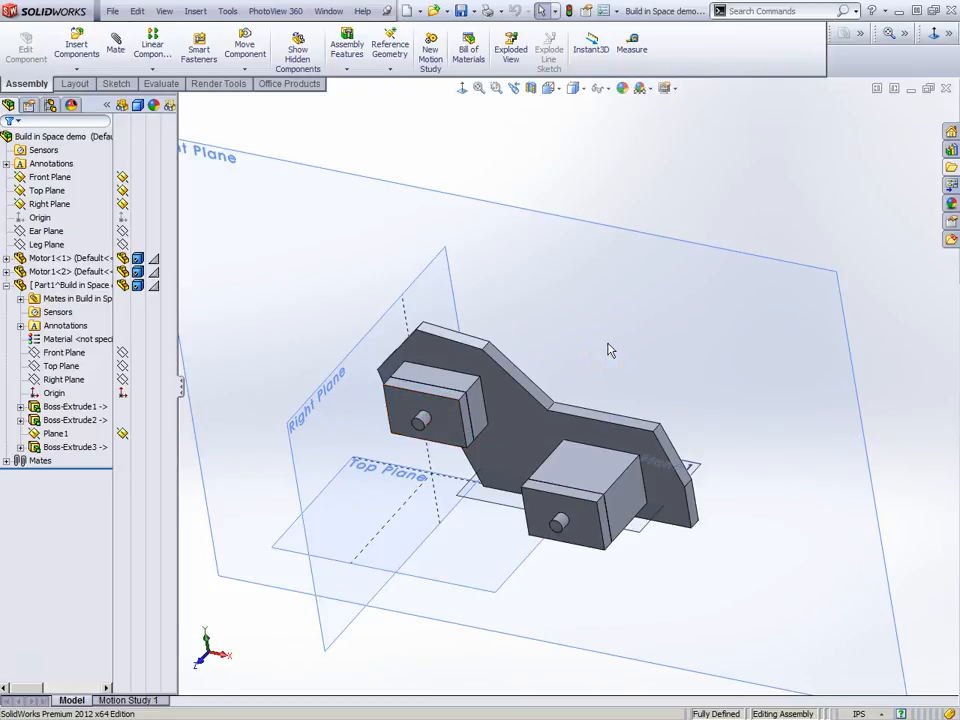
pyautogui.click(500, 400)
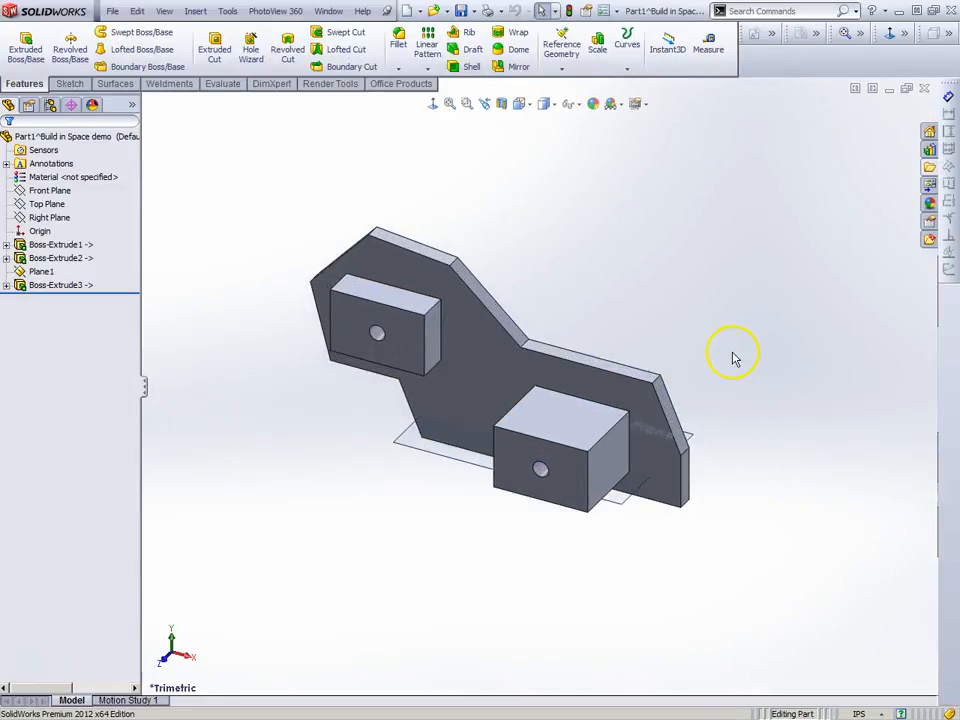
pyautogui.moveTo(540, 235)
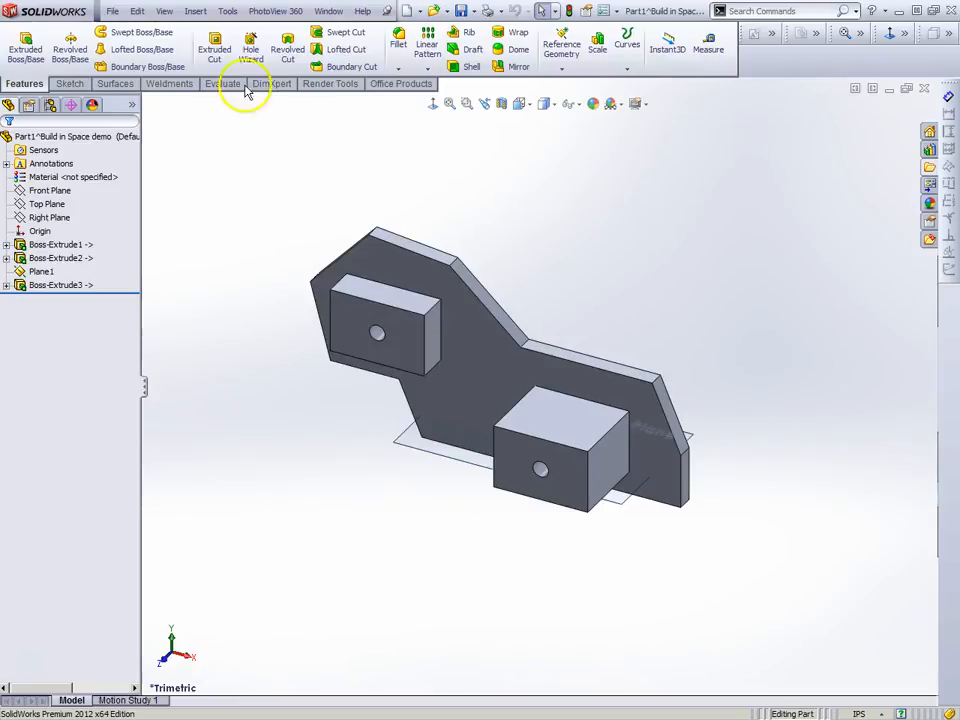
# Step: Open the frame plate part separately and select its front face
pyautogui.click(195, 11)
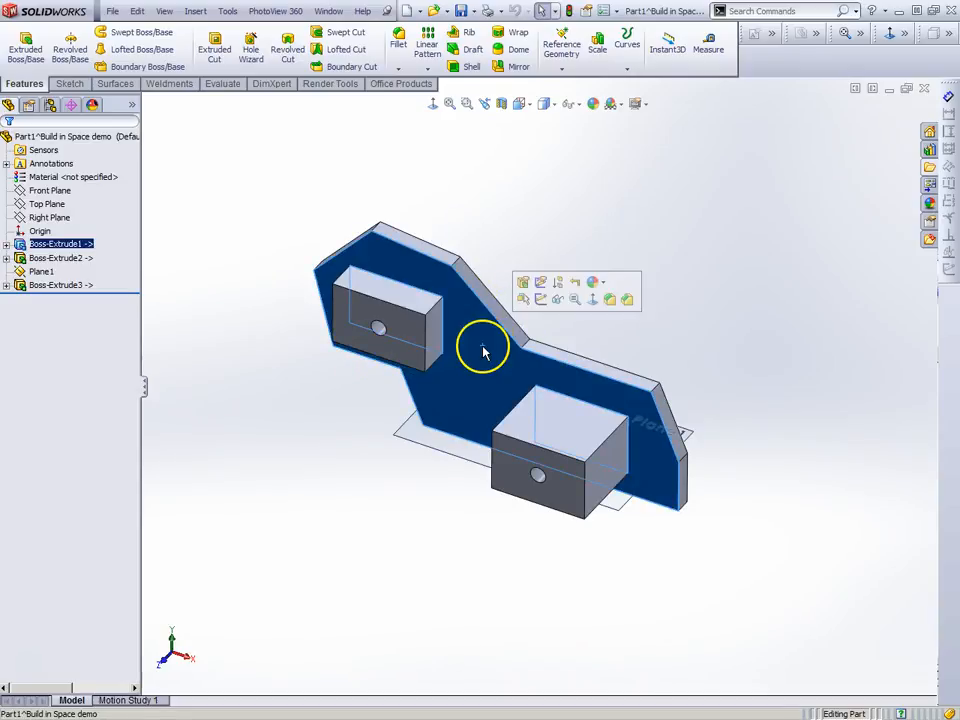
pyautogui.click(195, 11)
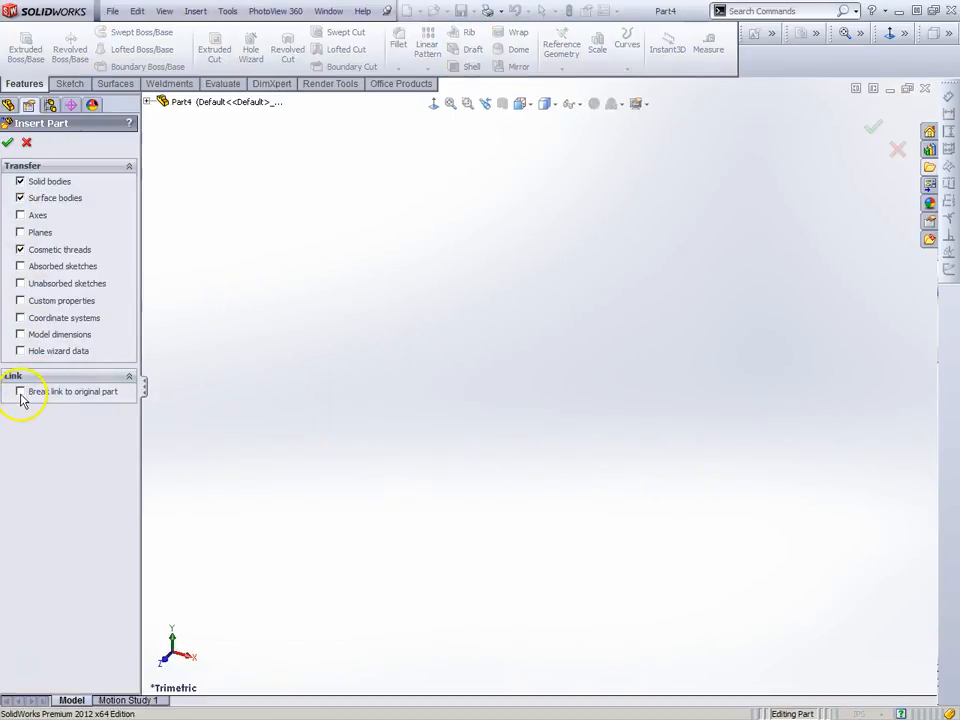
# Step: Insert the bracket as a body with Break link set, then orbit to inspect it
pyautogui.click(20, 391)
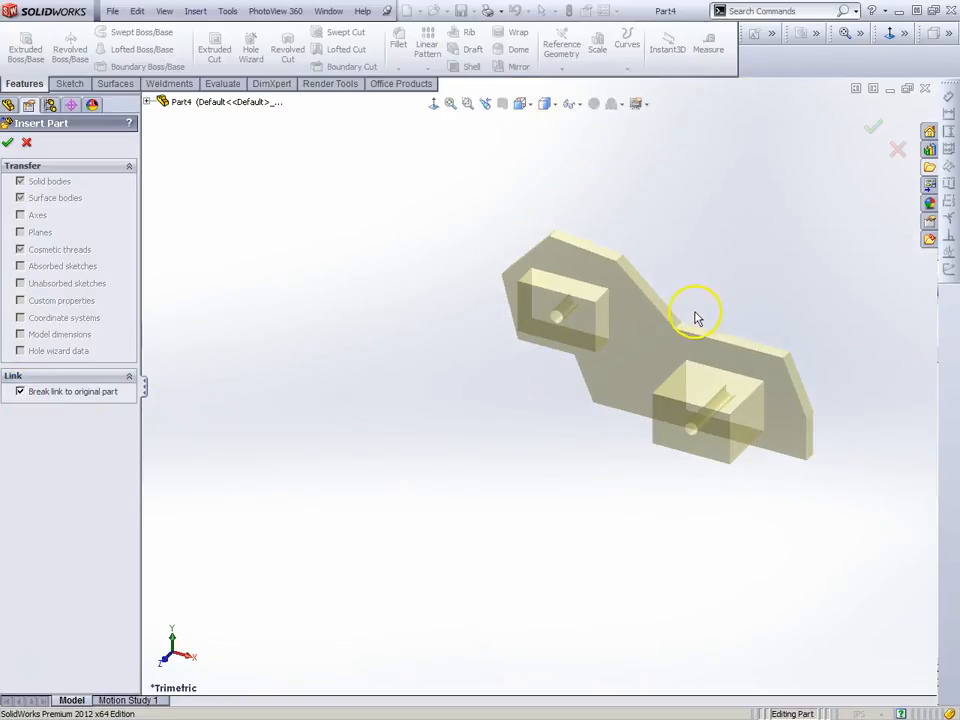
pyautogui.moveTo(10, 405)
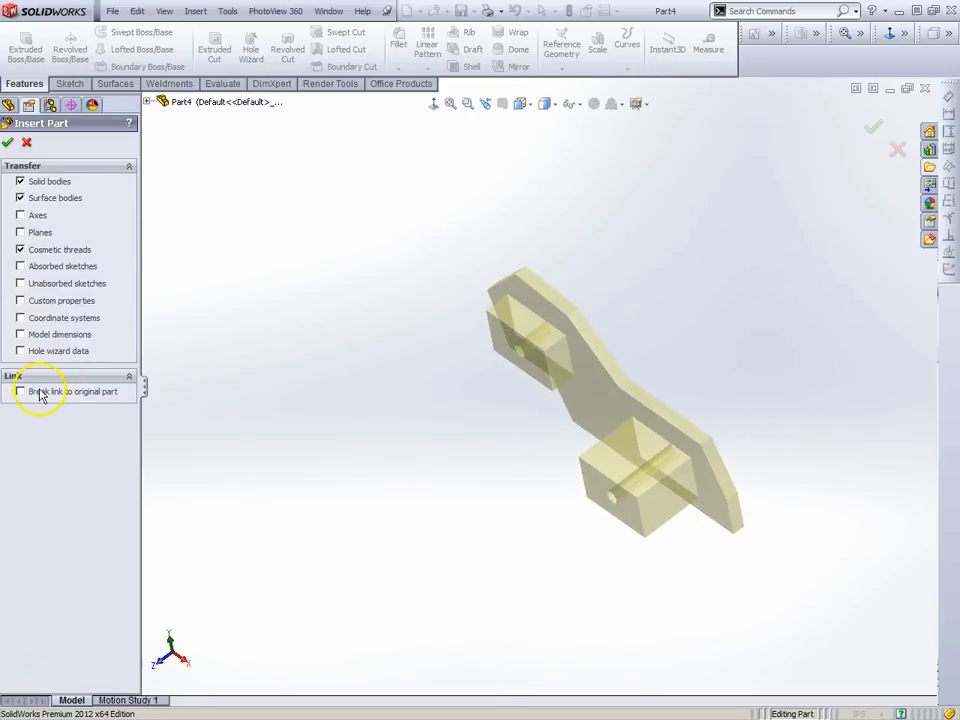
pyautogui.click(20, 391)
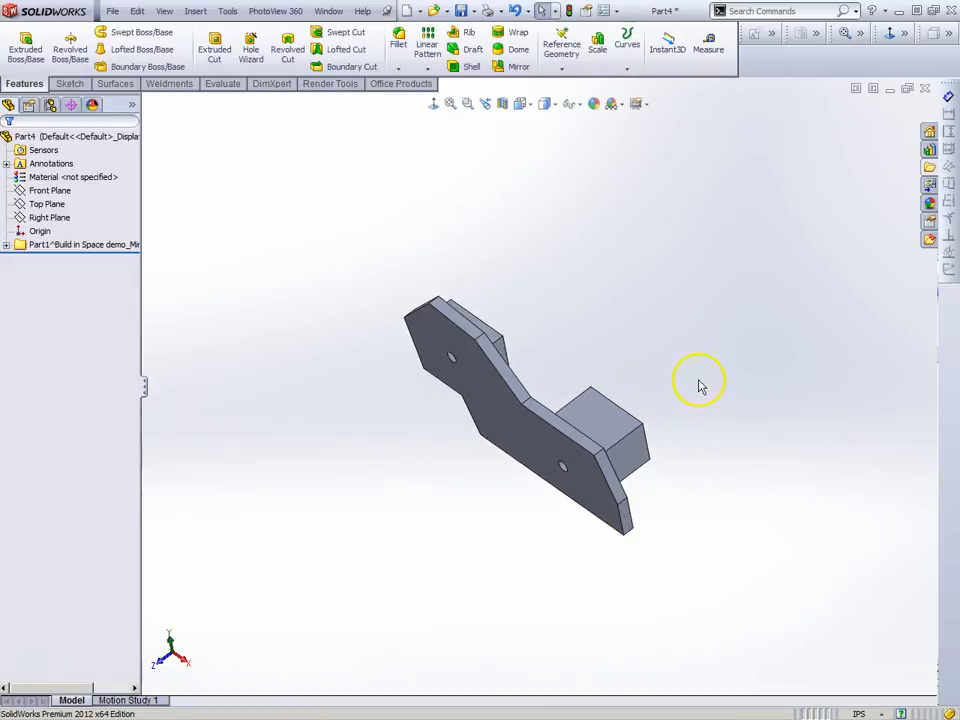
pyautogui.moveTo(700, 387); pyautogui.dragTo(575, 450)
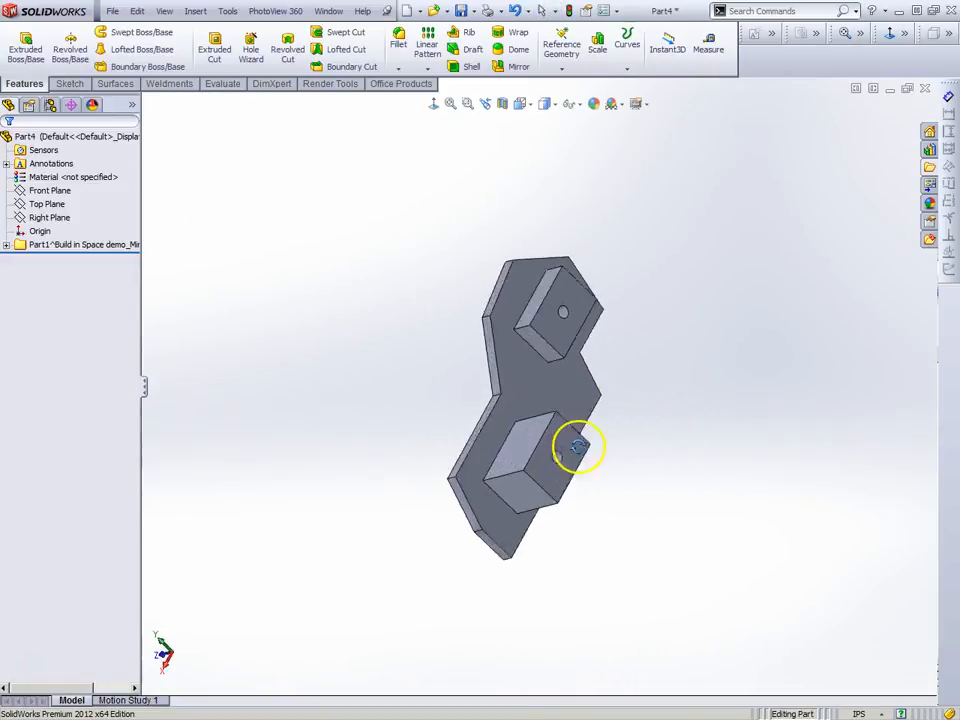
pyautogui.moveTo(578, 445); pyautogui.dragTo(713, 422)
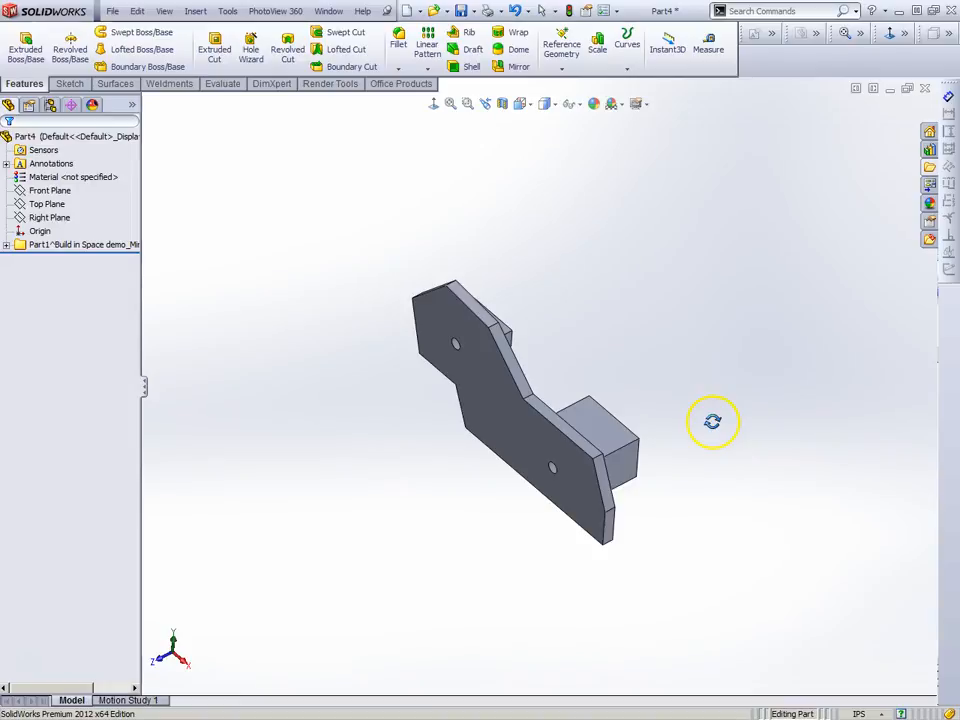
# Step: Start Save As and browse into the 2015-2016 folder
pyautogui.click(113, 11)
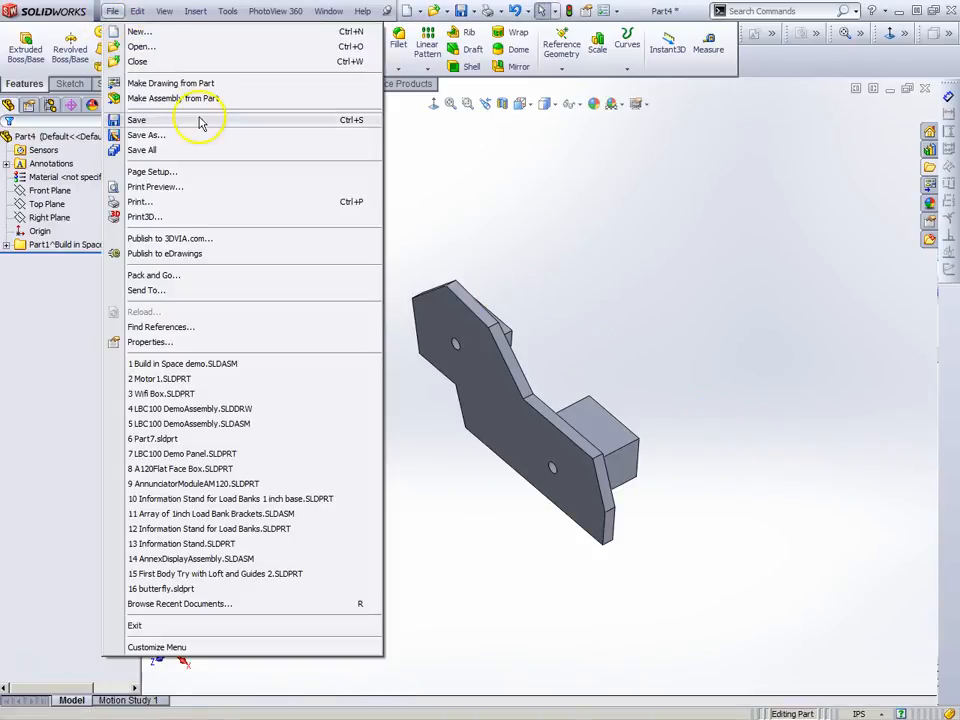
pyautogui.click(144, 135)
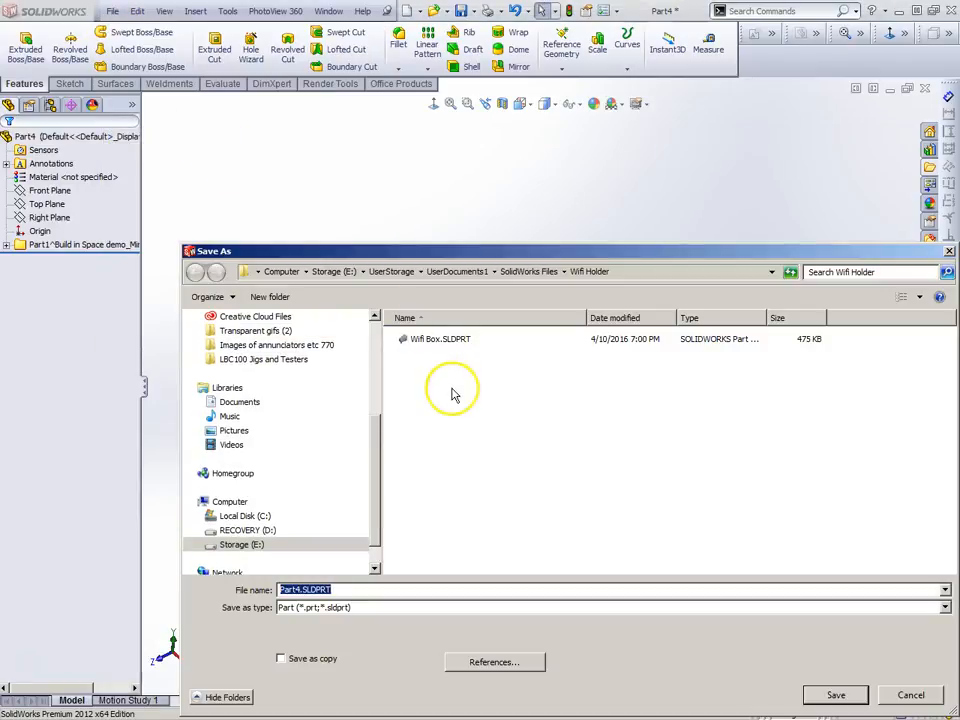
pyautogui.click(196, 271)
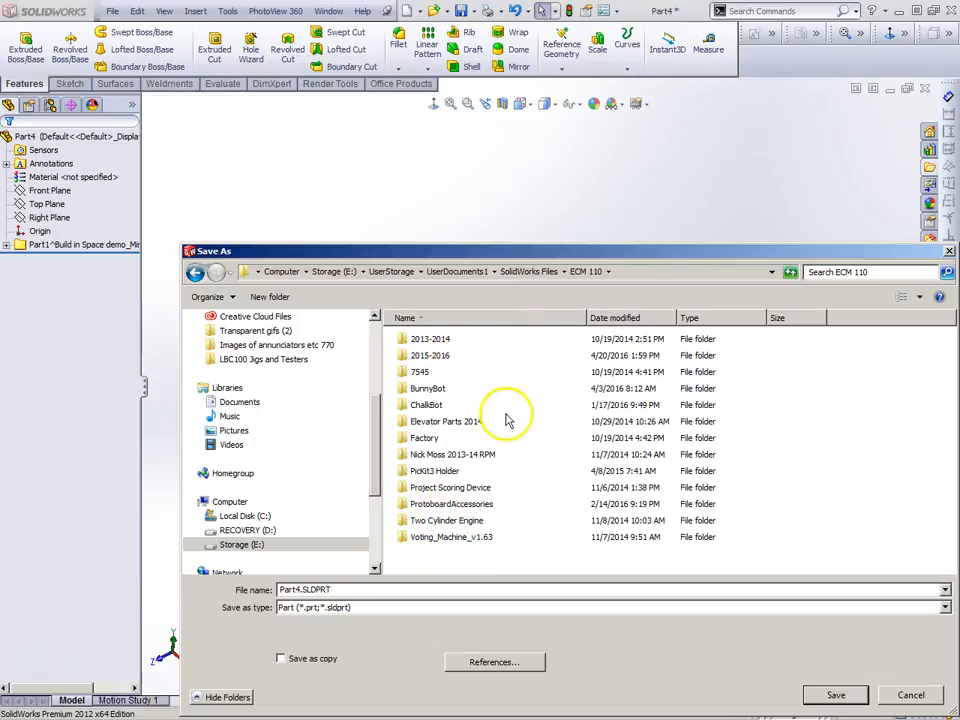
pyautogui.moveTo(475, 557)
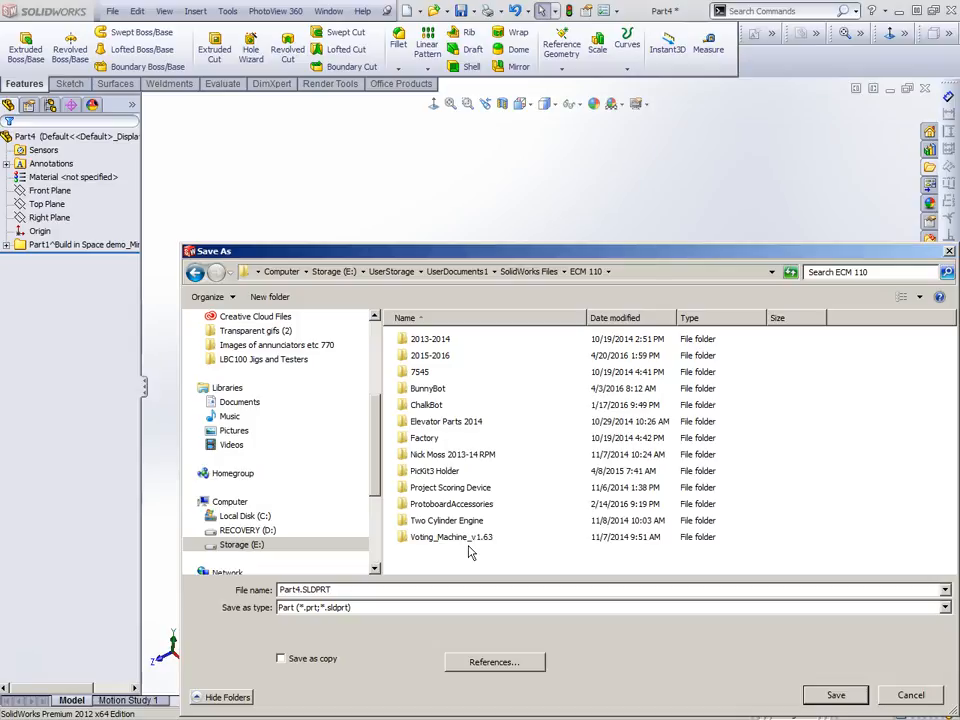
pyautogui.click(430, 355)
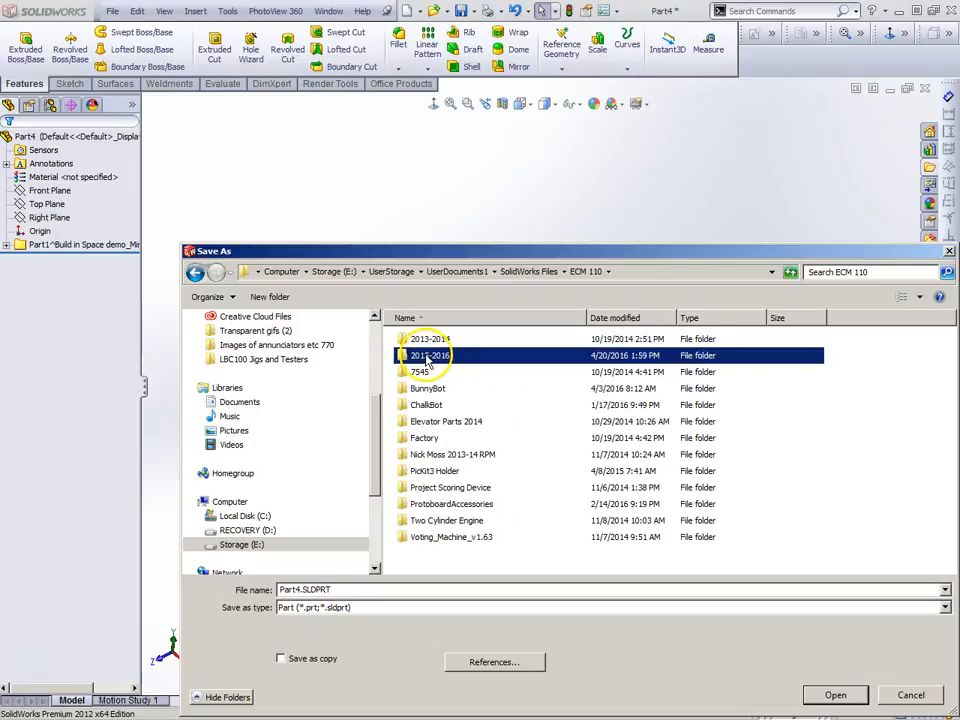
pyautogui.doubleClick(430, 355)
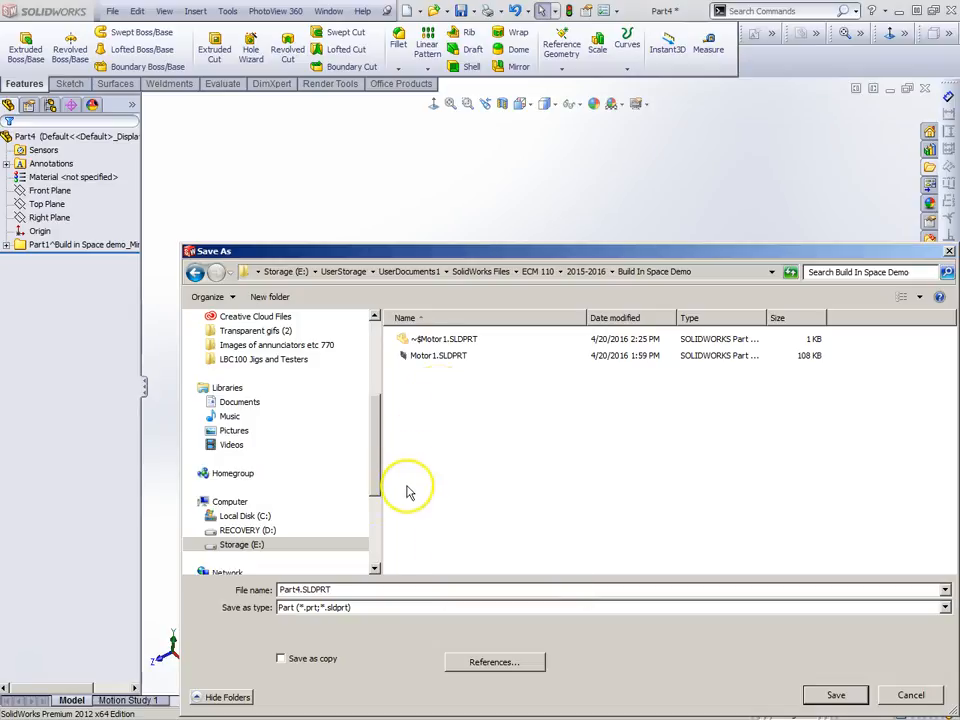
# Step: Save the part as 'Frame Mirror Part' and switch back to the motor assembly
pyautogui.click(307, 589)
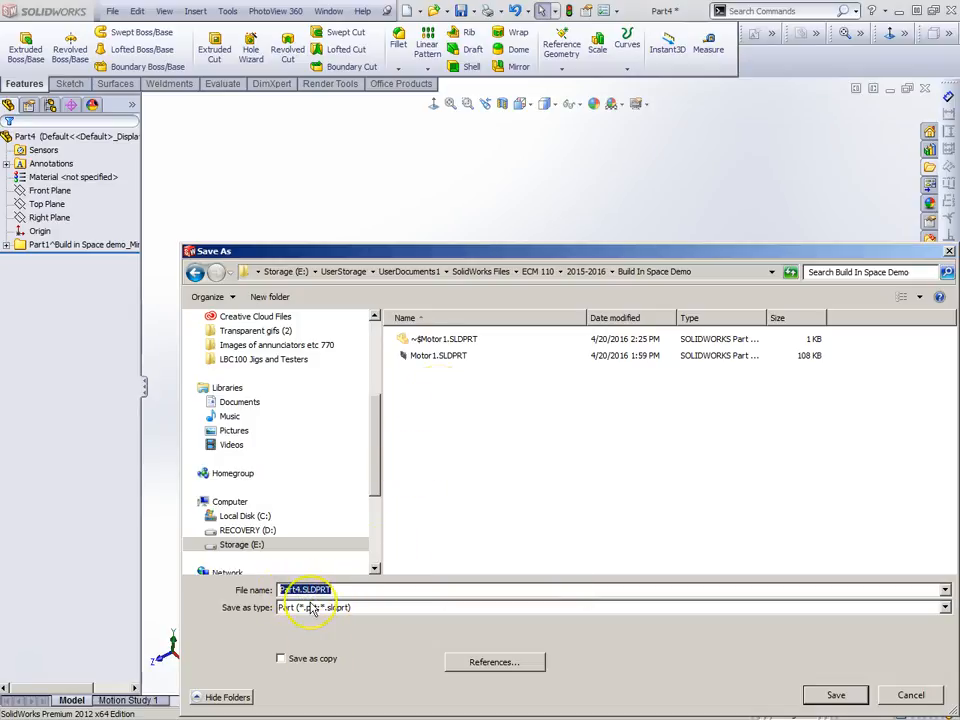
pyautogui.write('Fer')
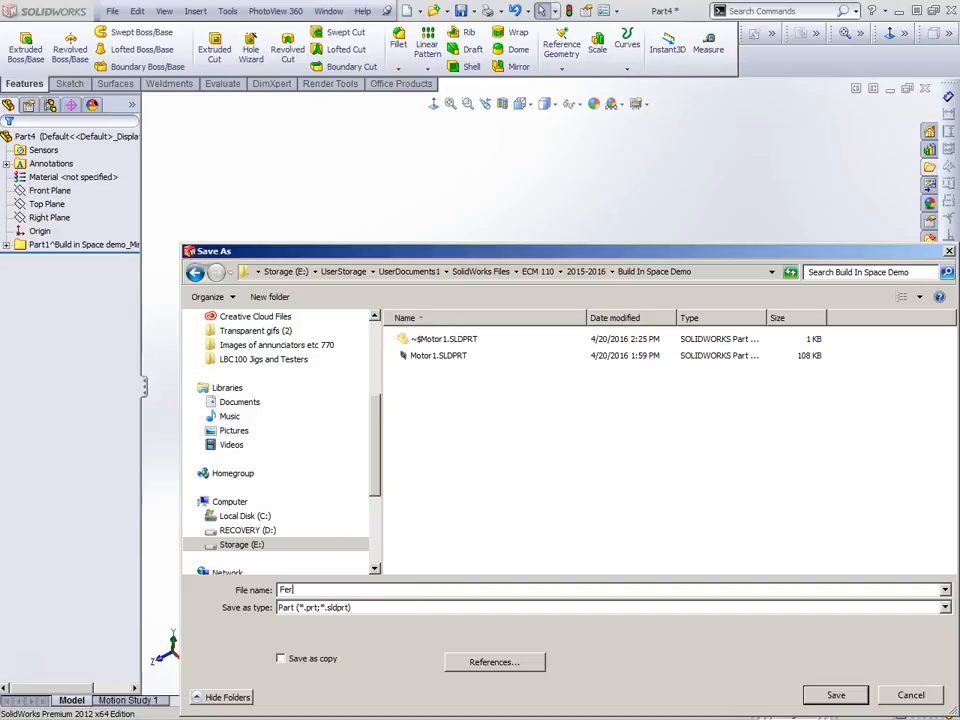
pyautogui.write('Frame Mirror Part')
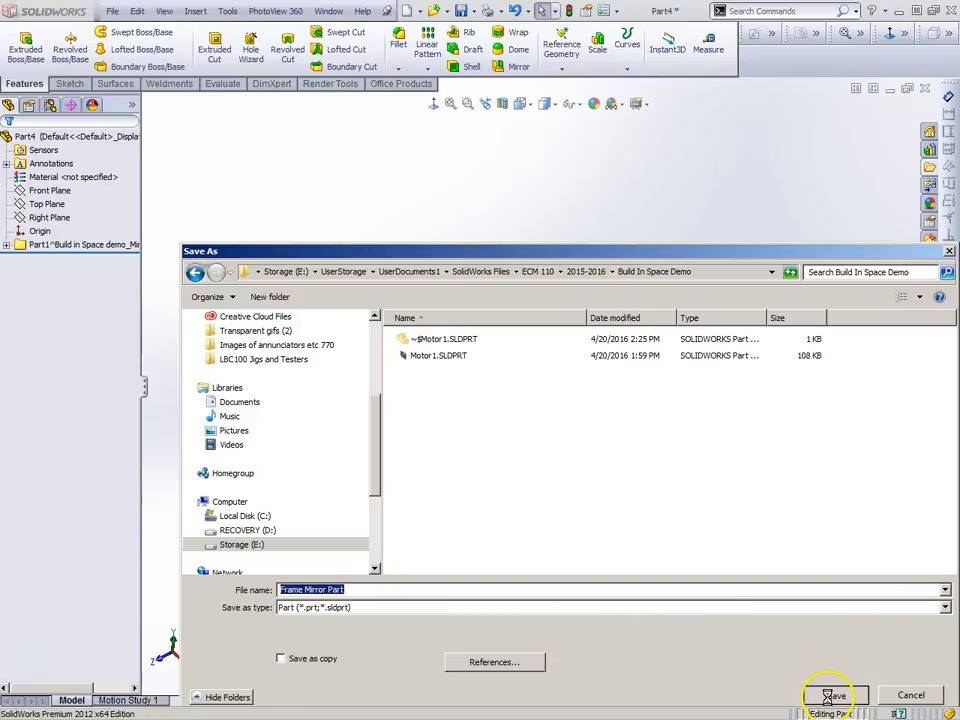
pyautogui.click(836, 695)
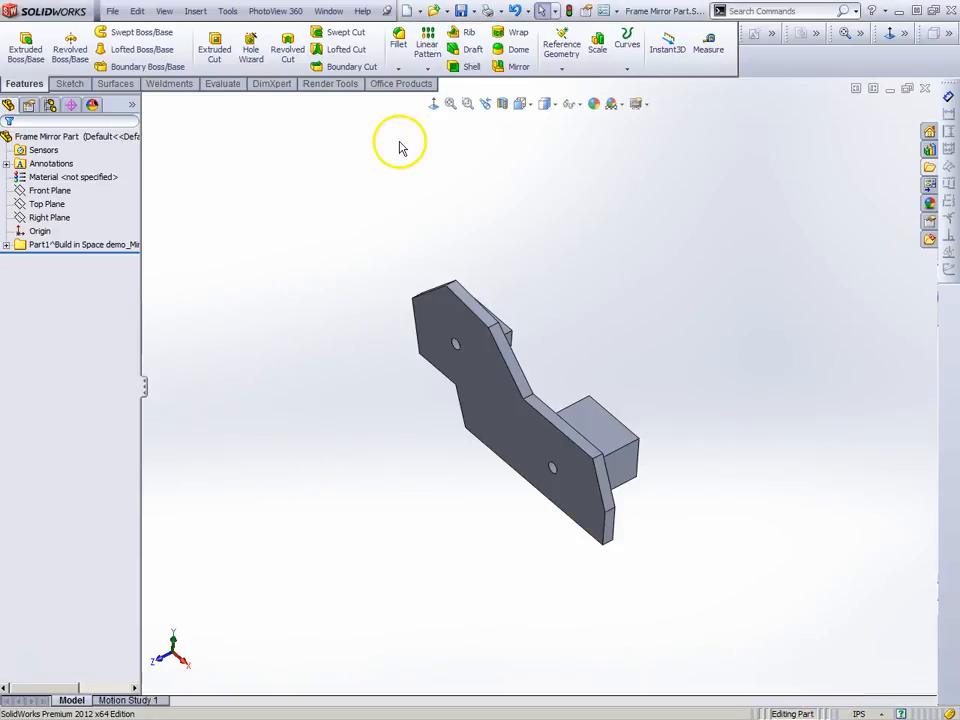
pyautogui.click(113, 11)
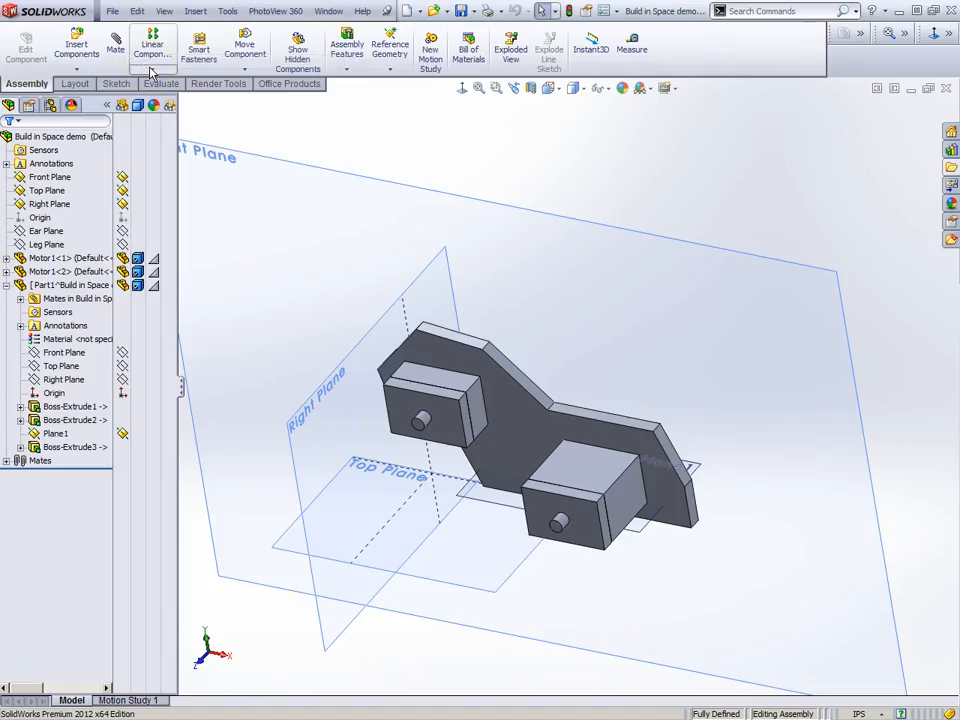
# Step: Insert Frame Mirror Part.SLDPRT into the assembly as an existing part
pyautogui.moveTo(520, 420); pyautogui.dragTo(530, 360)
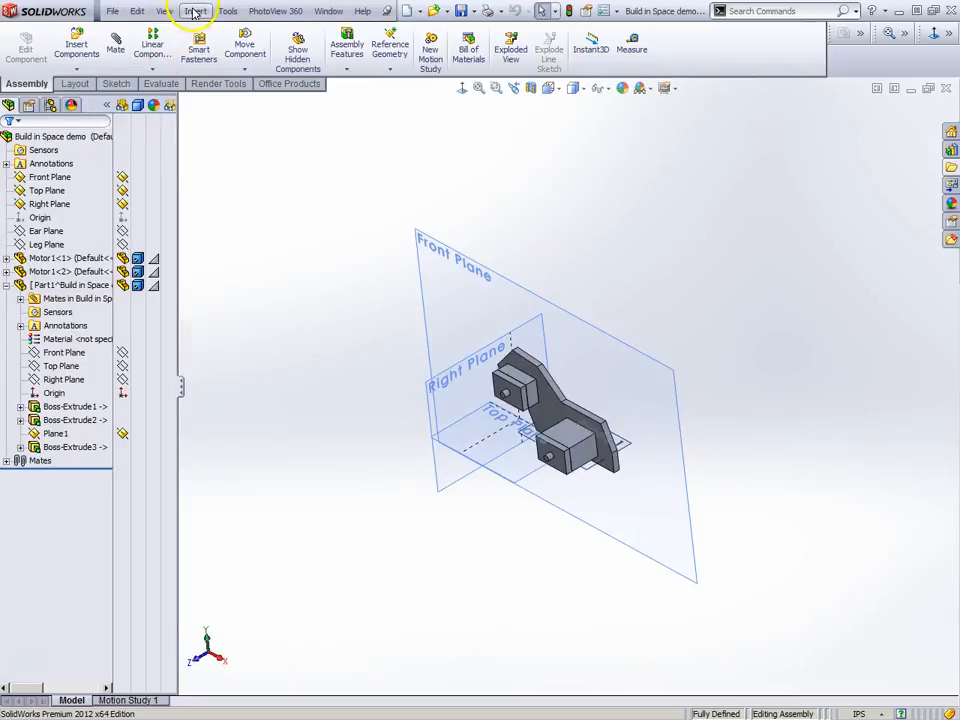
pyautogui.click(195, 11)
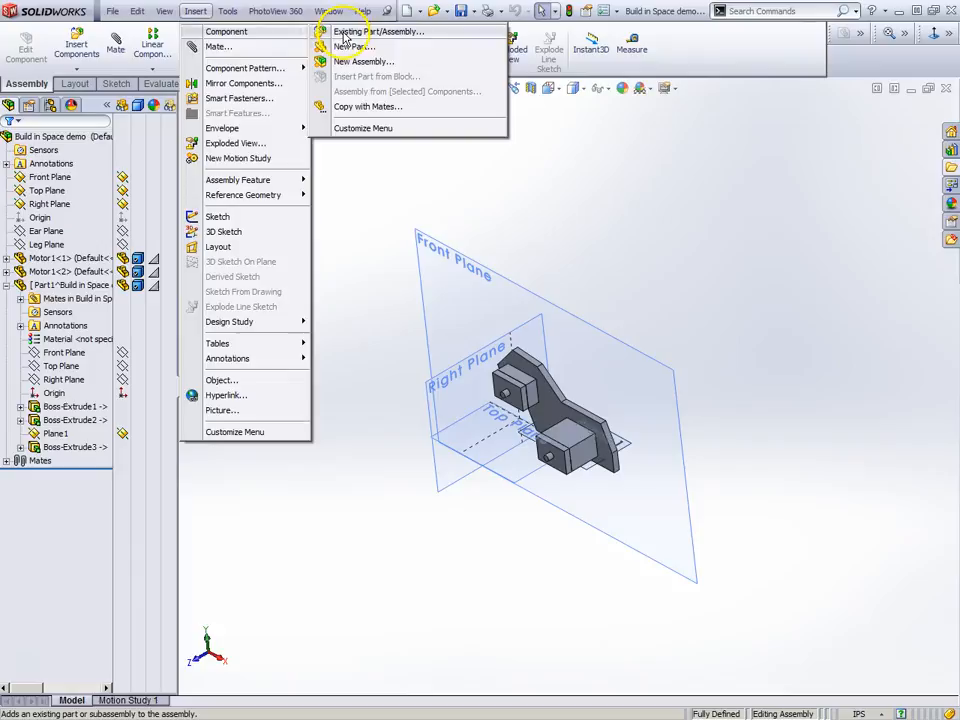
pyautogui.click(380, 31)
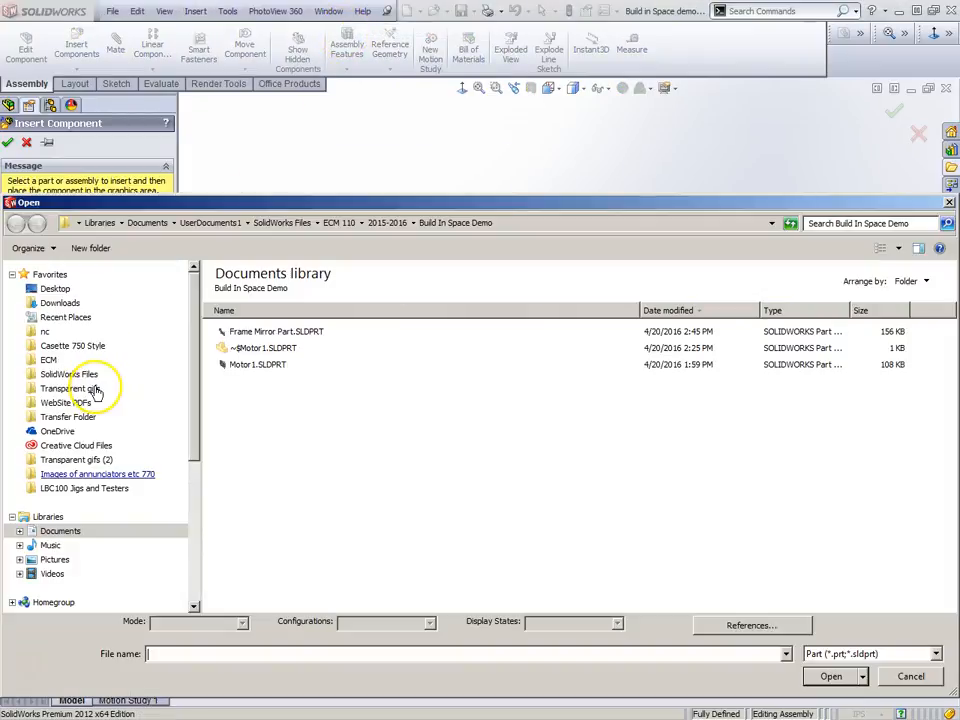
pyautogui.click(277, 331)
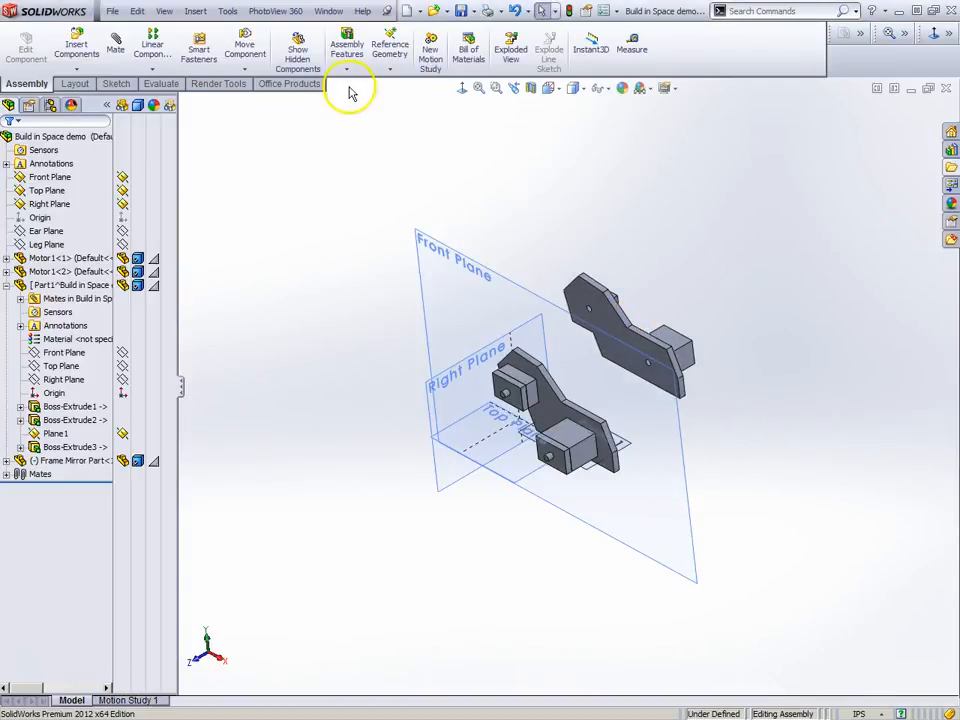
# Step: Mate the mirrored plate's flat face coincident with the front plane
pyautogui.click(115, 45)
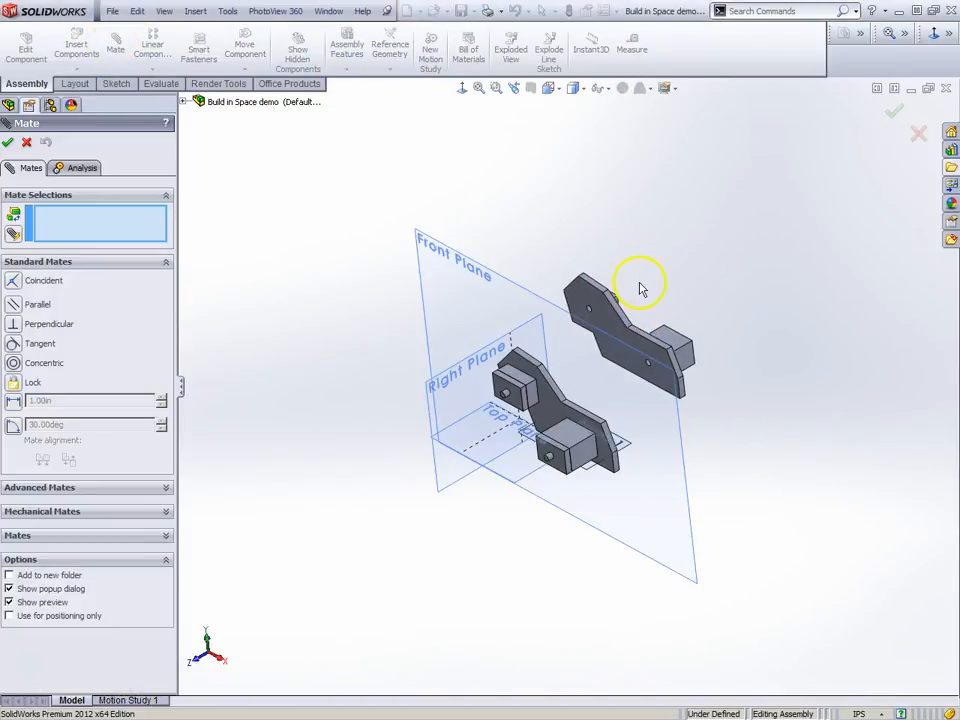
pyautogui.click(600, 315)
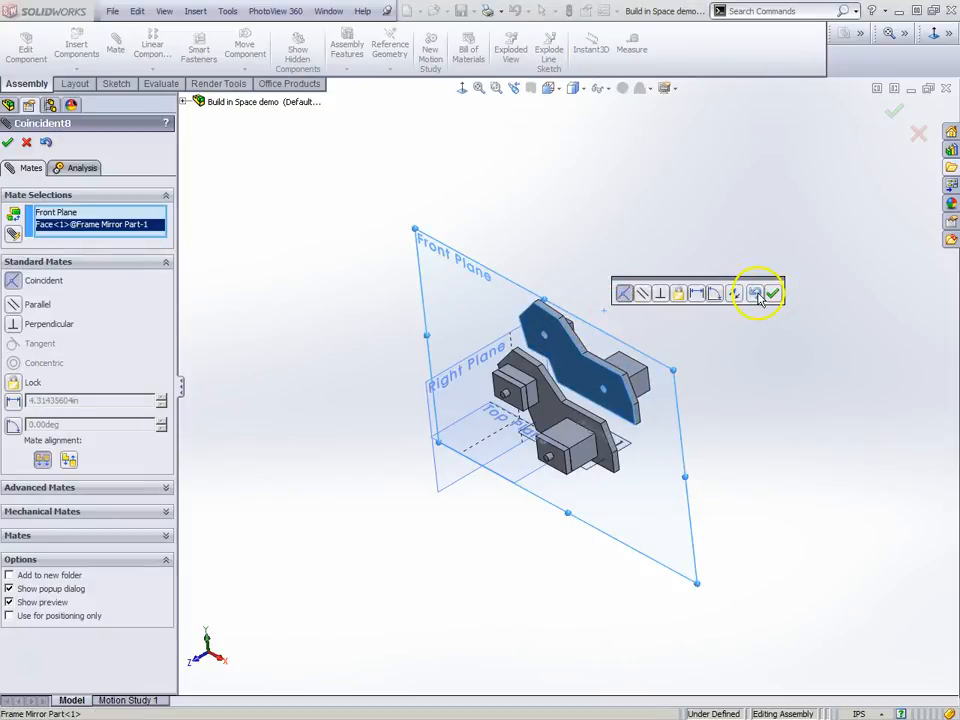
pyautogui.click(757, 292)
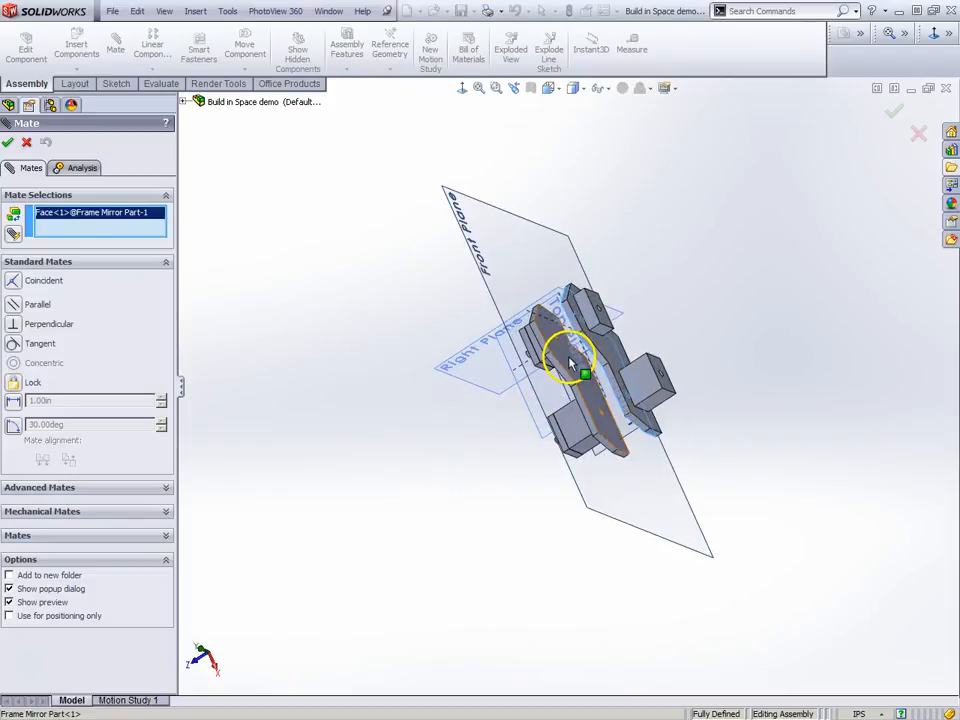
# Step: Mate the mirrored plate's edge face coincident with the original plate's face
pyautogui.click(560, 360)
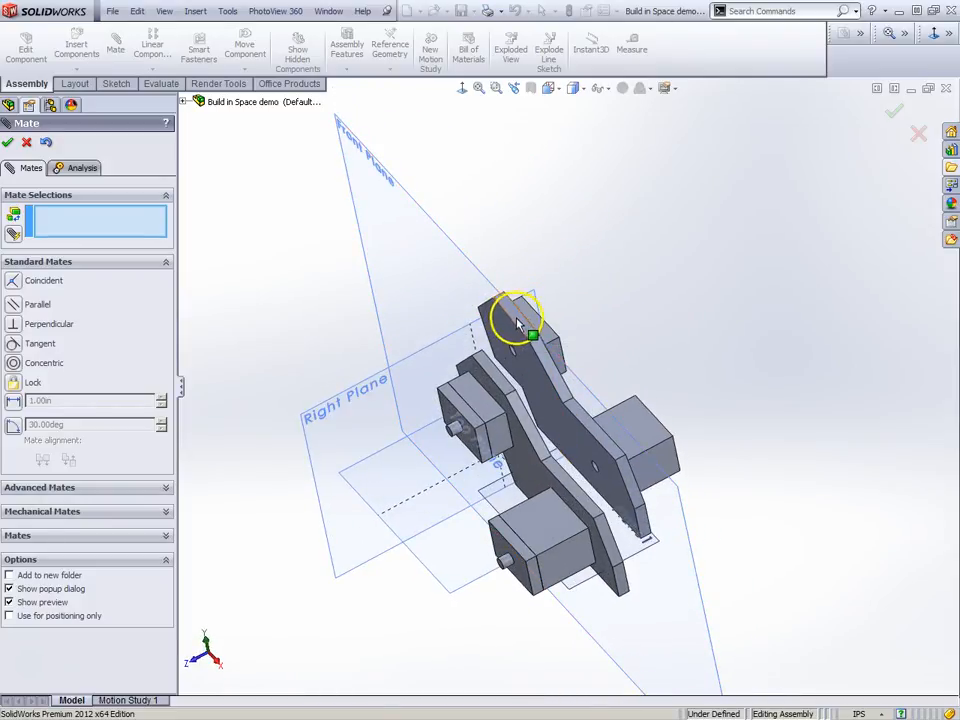
pyautogui.click(515, 318)
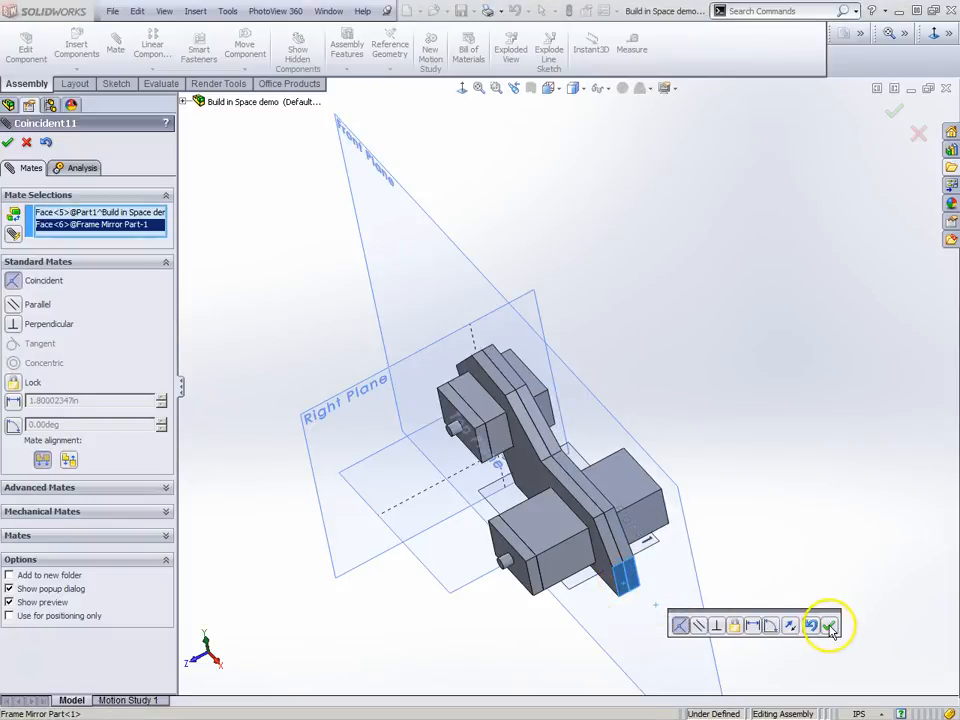
pyautogui.click(830, 624)
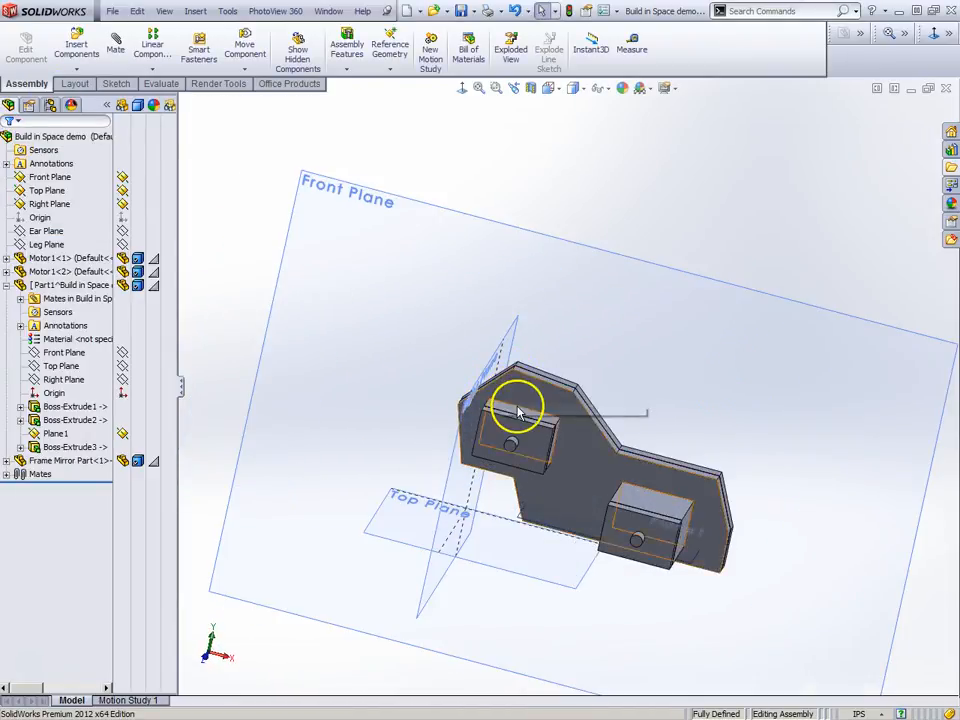
# Step: Orbit the assembly from several sides, then try dragging Part1, which won't move
pyautogui.moveTo(520, 408); pyautogui.dragTo(565, 450)
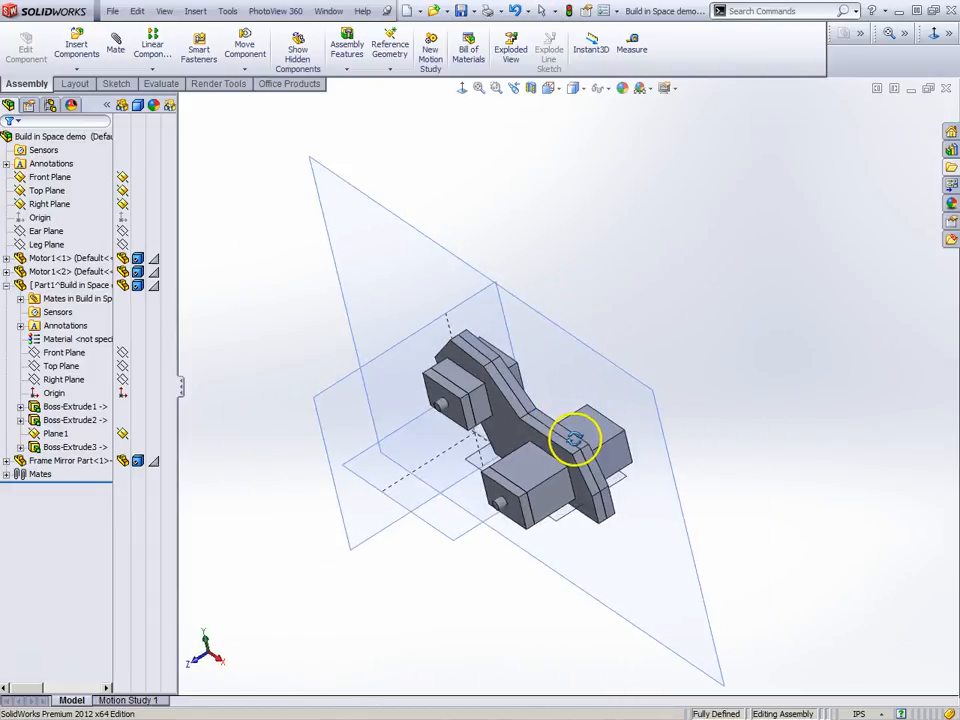
pyautogui.moveTo(575, 440); pyautogui.dragTo(445, 365)
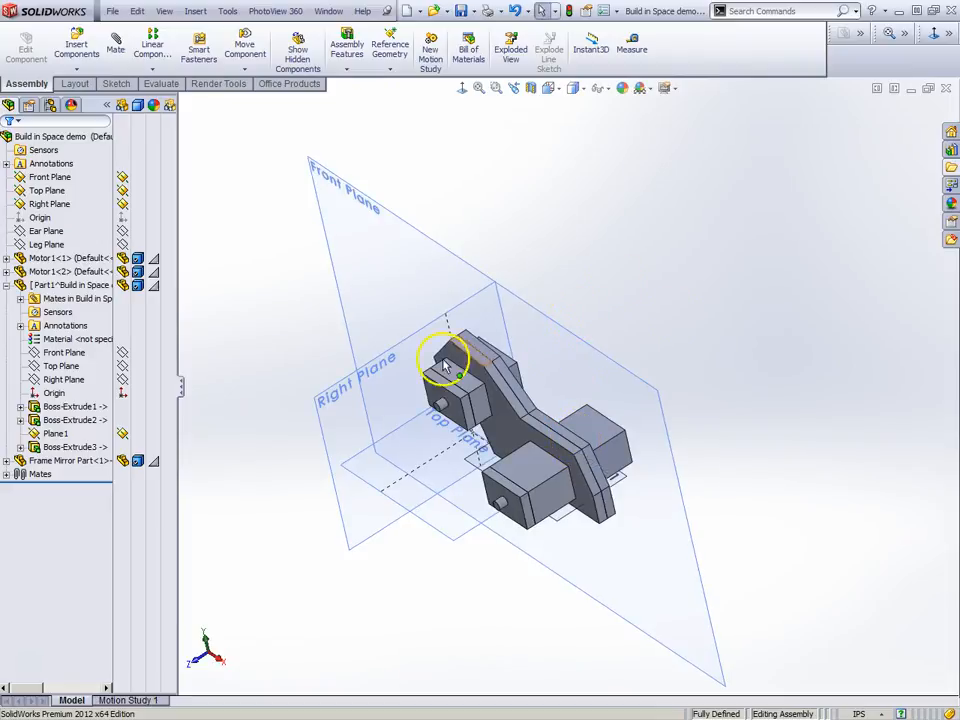
pyautogui.moveTo(445, 360); pyautogui.dragTo(630, 455)
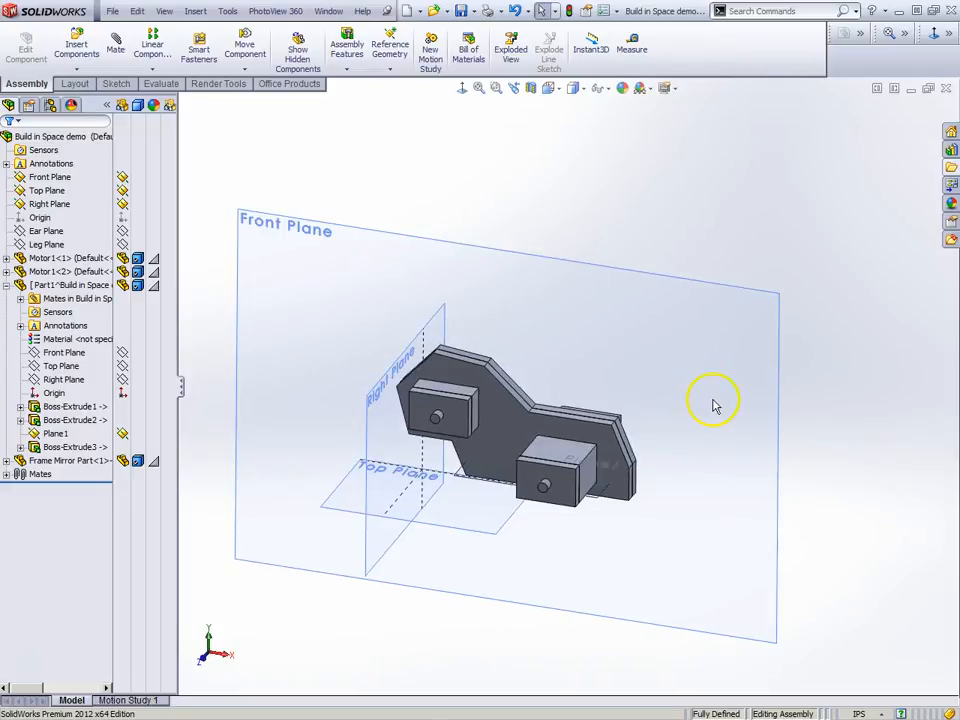
pyautogui.moveTo(728, 405)
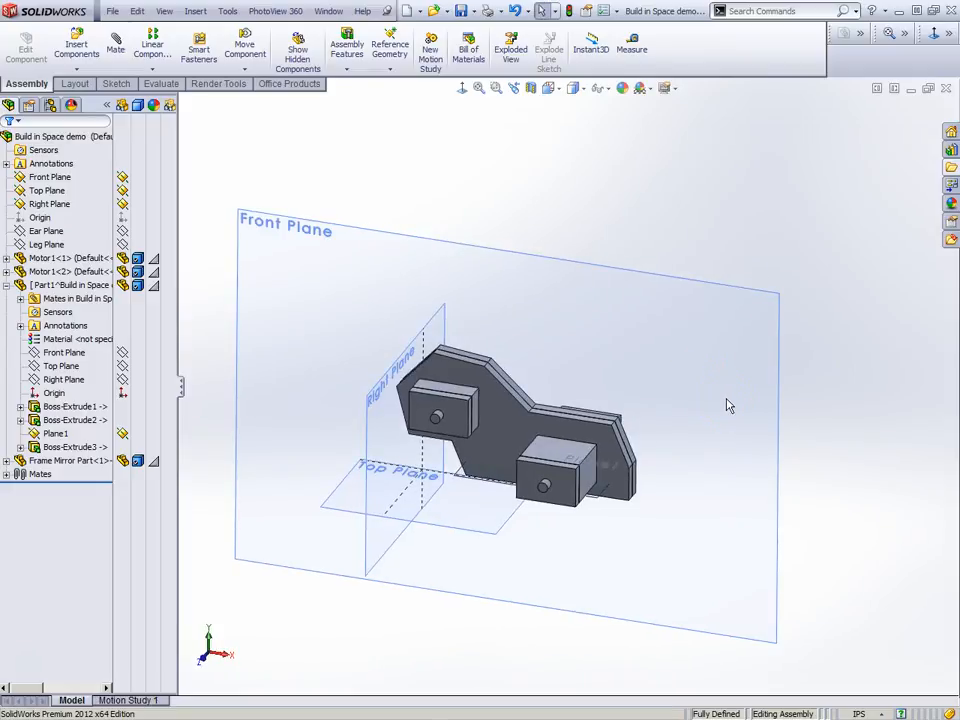
pyautogui.moveTo(461, 11)
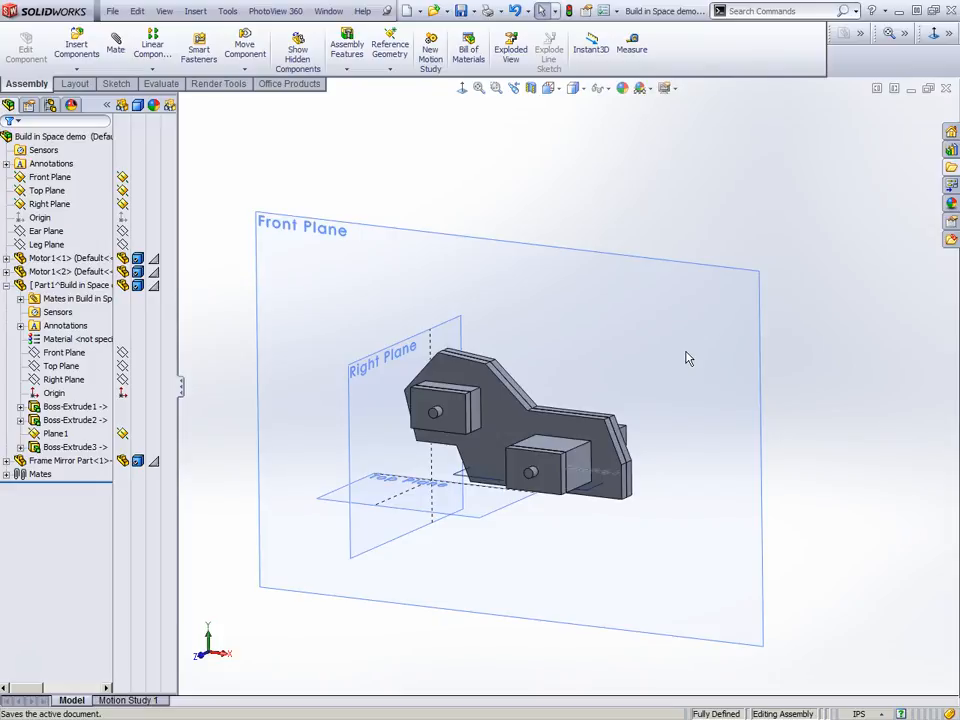
pyautogui.moveTo(687, 358); pyautogui.dragTo(627, 374)
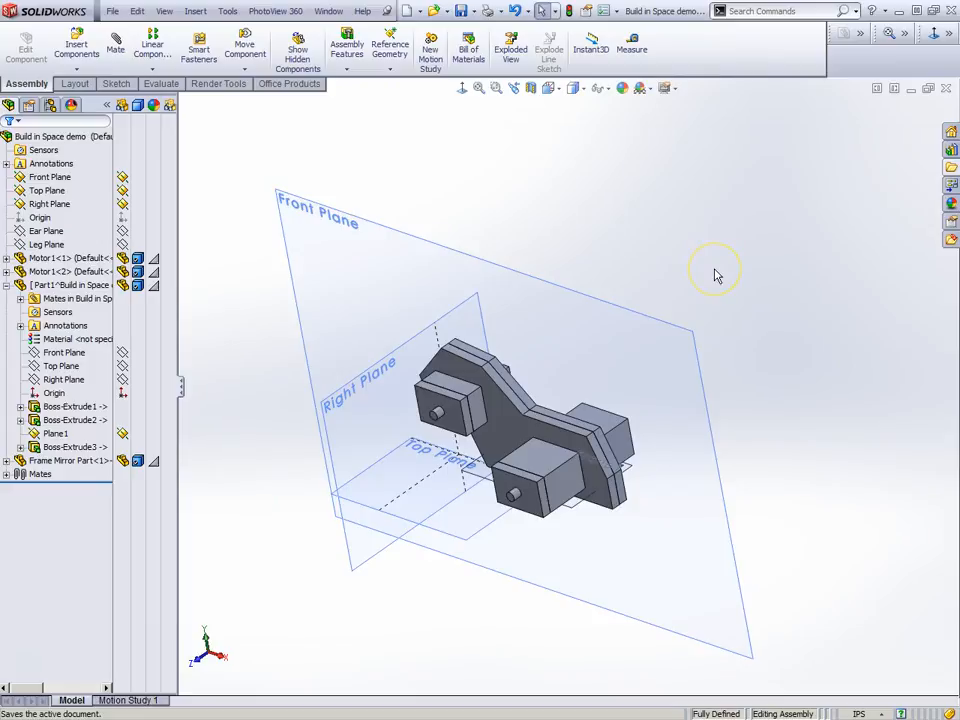
pyautogui.moveTo(645, 348)
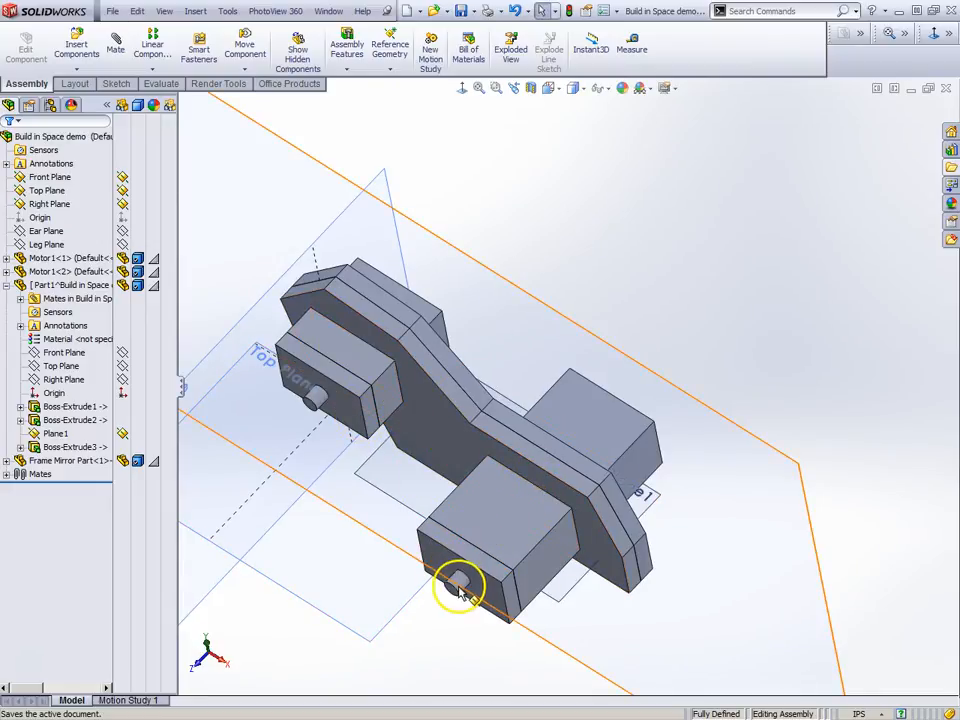
pyautogui.moveTo(460, 585); pyautogui.dragTo(395, 462)
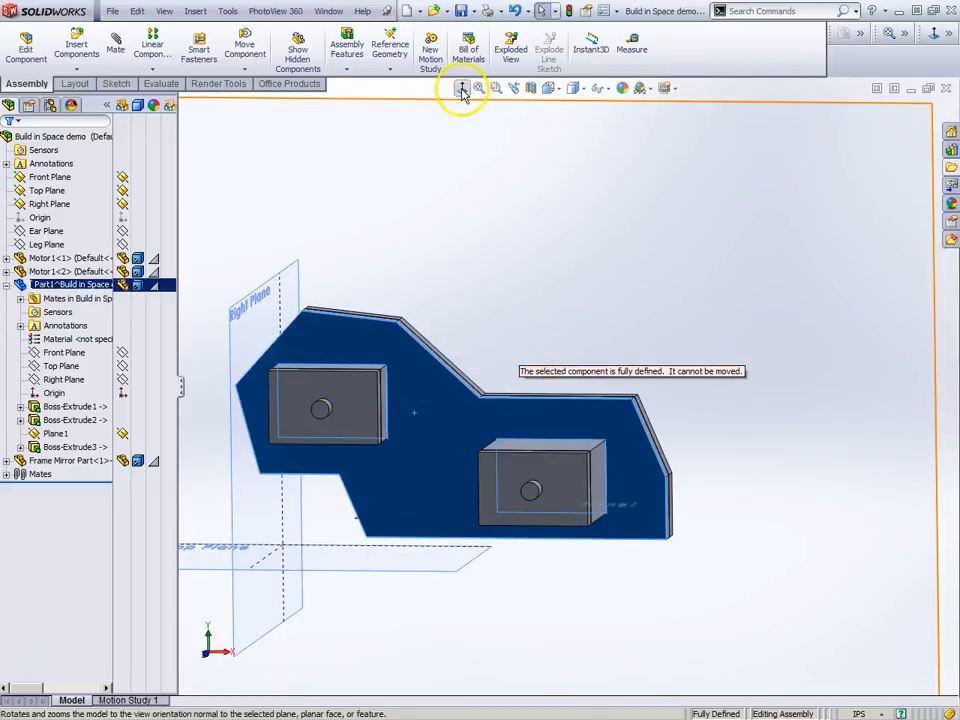
pyautogui.click(462, 89)
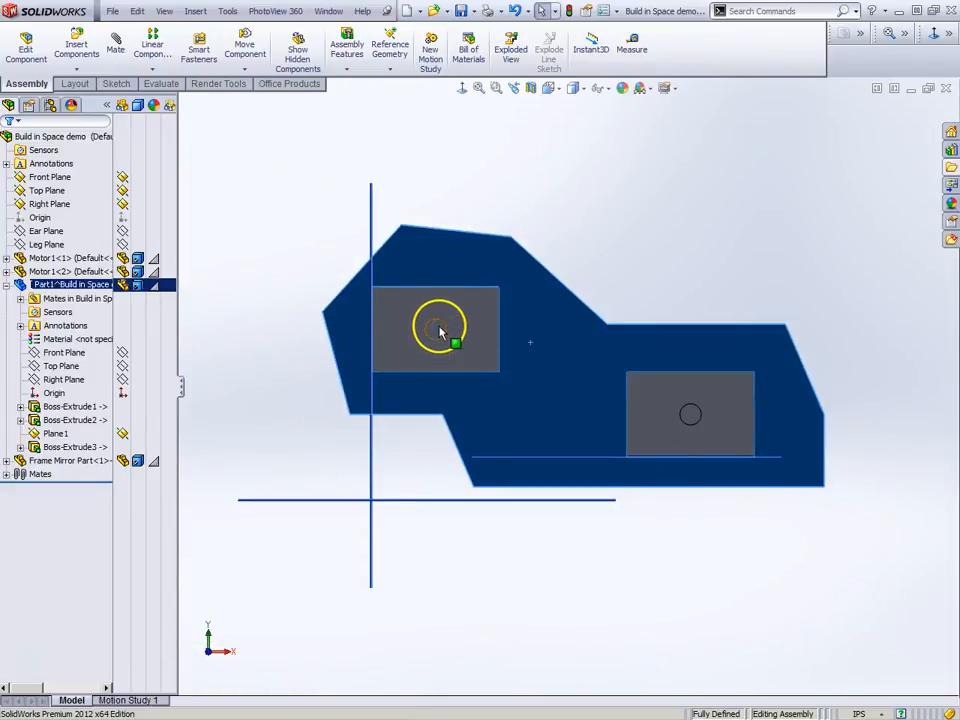
pyautogui.moveTo(688, 345)
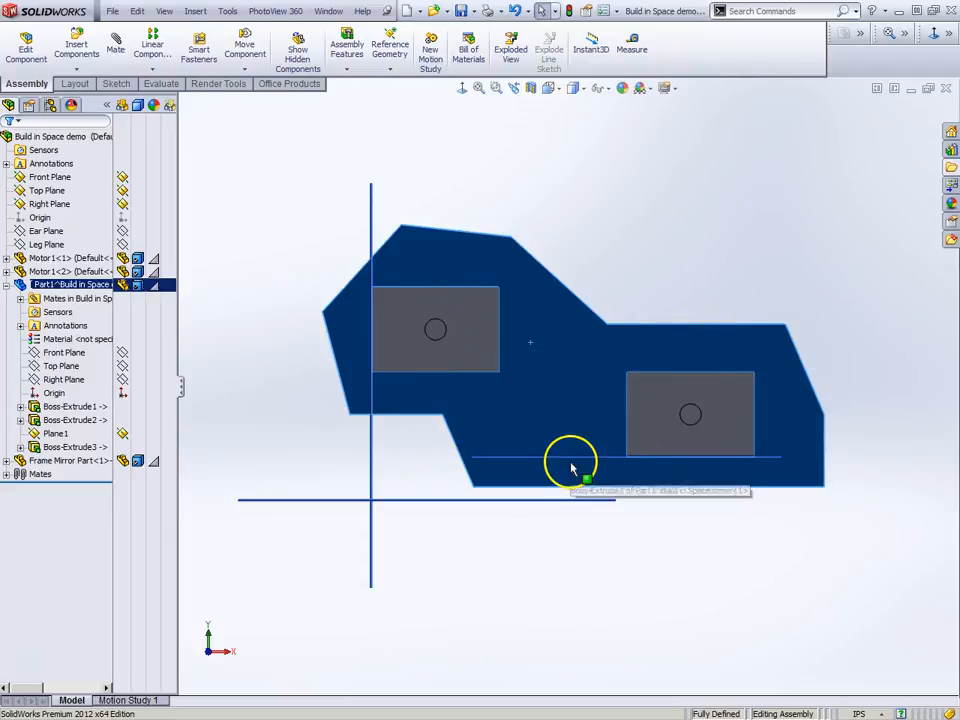
pyautogui.moveTo(395, 240)
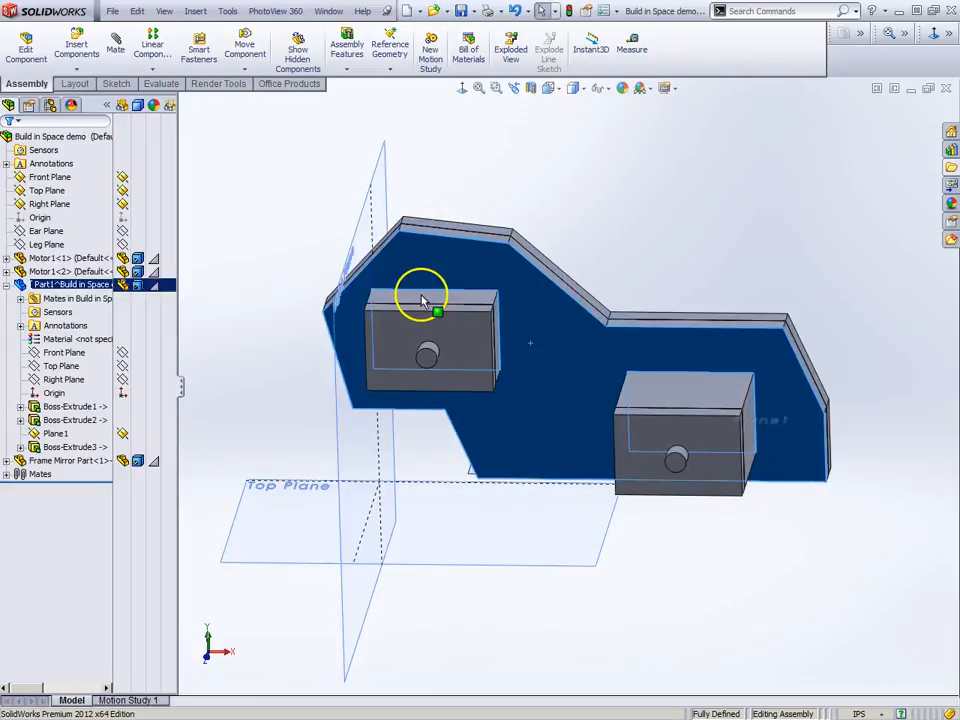
pyautogui.moveTo(665, 350)
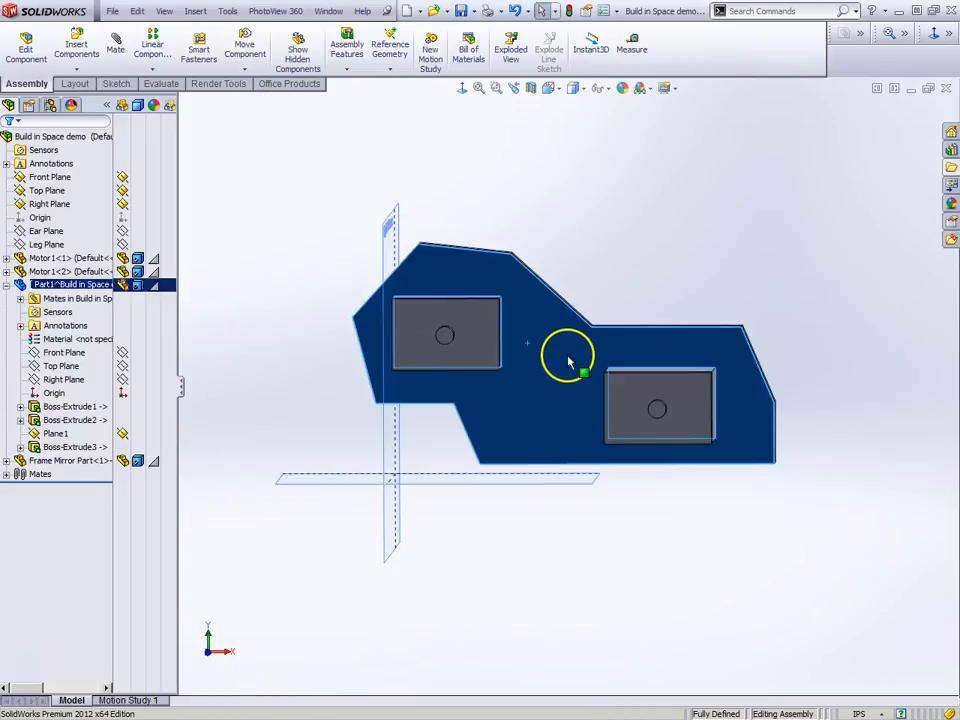
pyautogui.moveTo(265, 365)
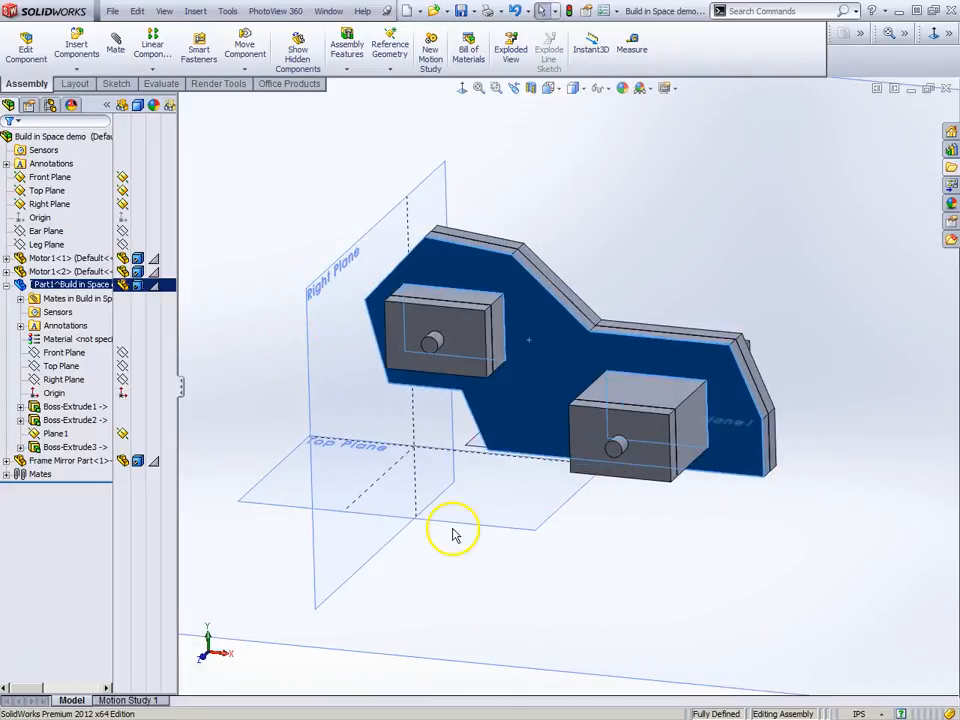
pyautogui.moveTo(555, 486)
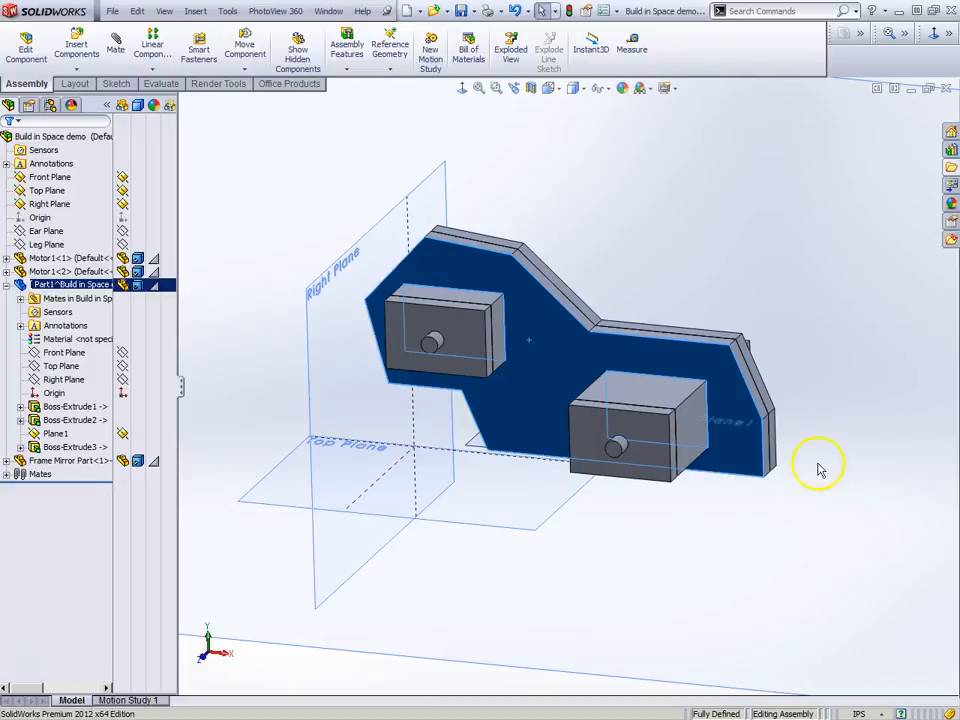
pyautogui.moveTo(332, 302)
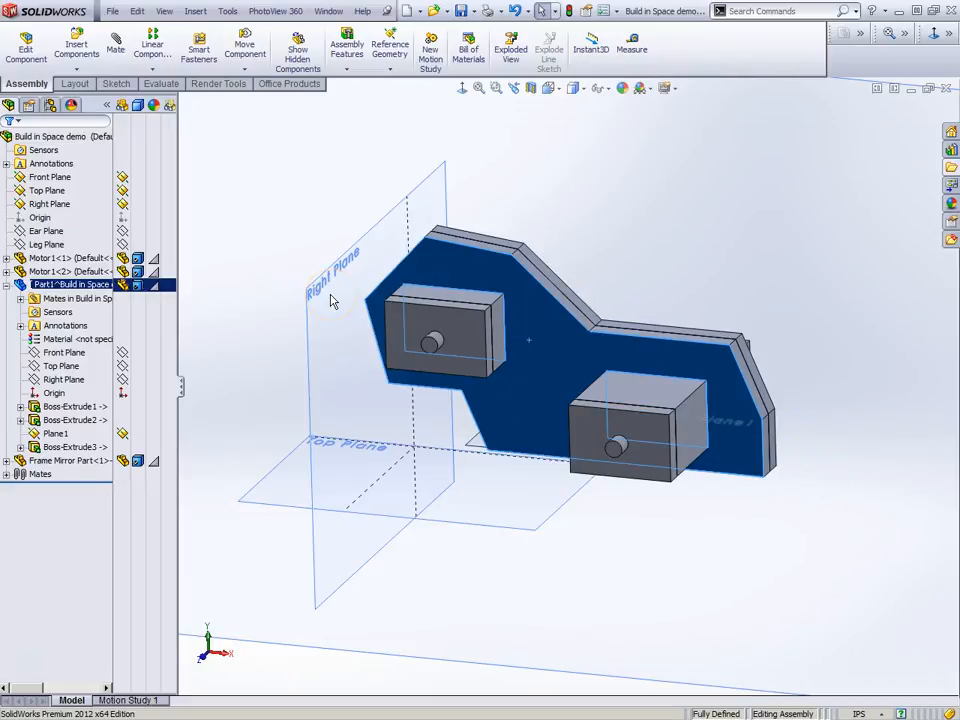
pyautogui.moveTo(630, 250)
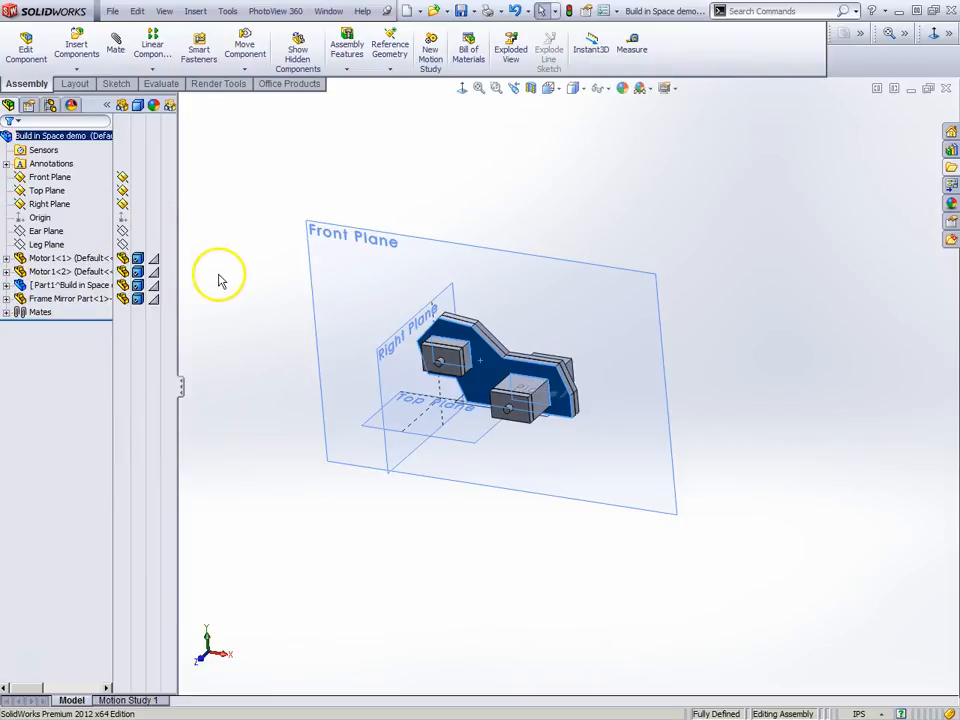
pyautogui.click(67, 298)
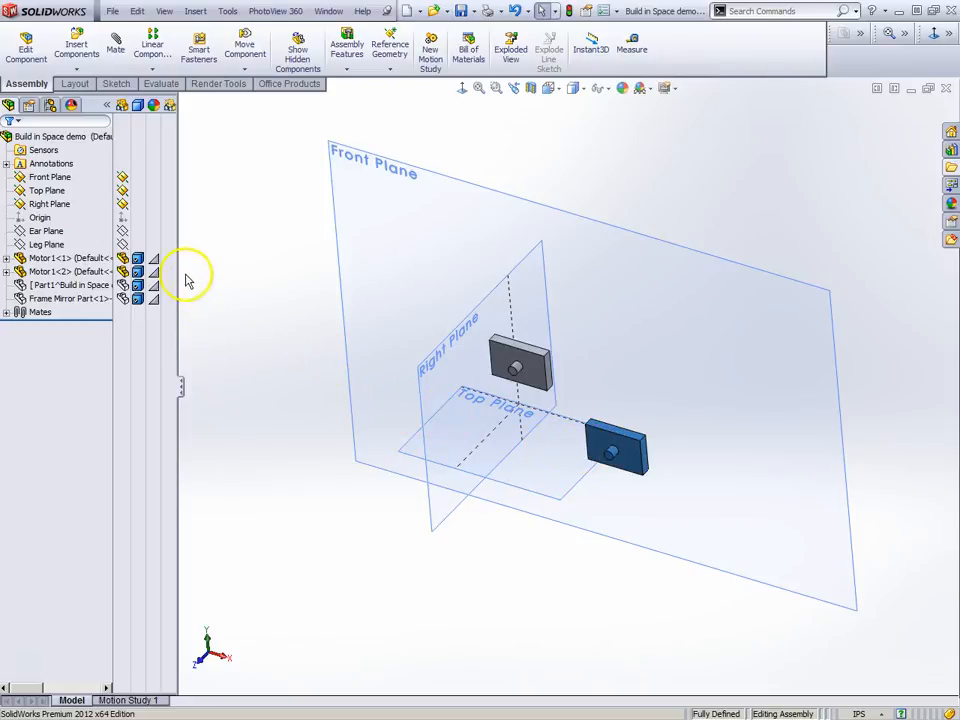
pyautogui.click(70, 285)
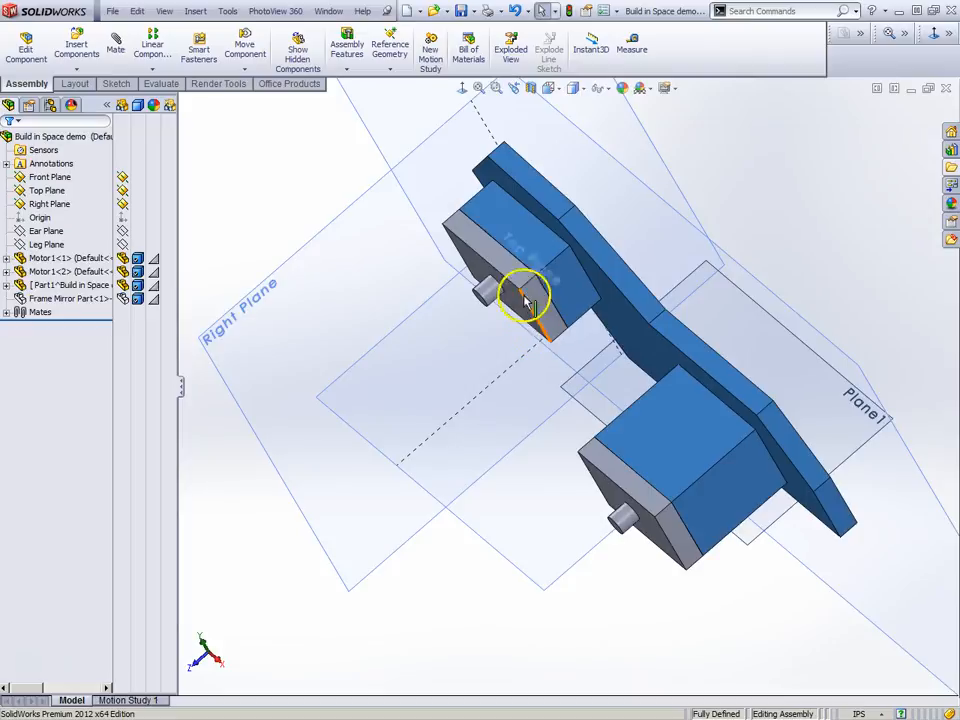
pyautogui.moveTo(515, 278)
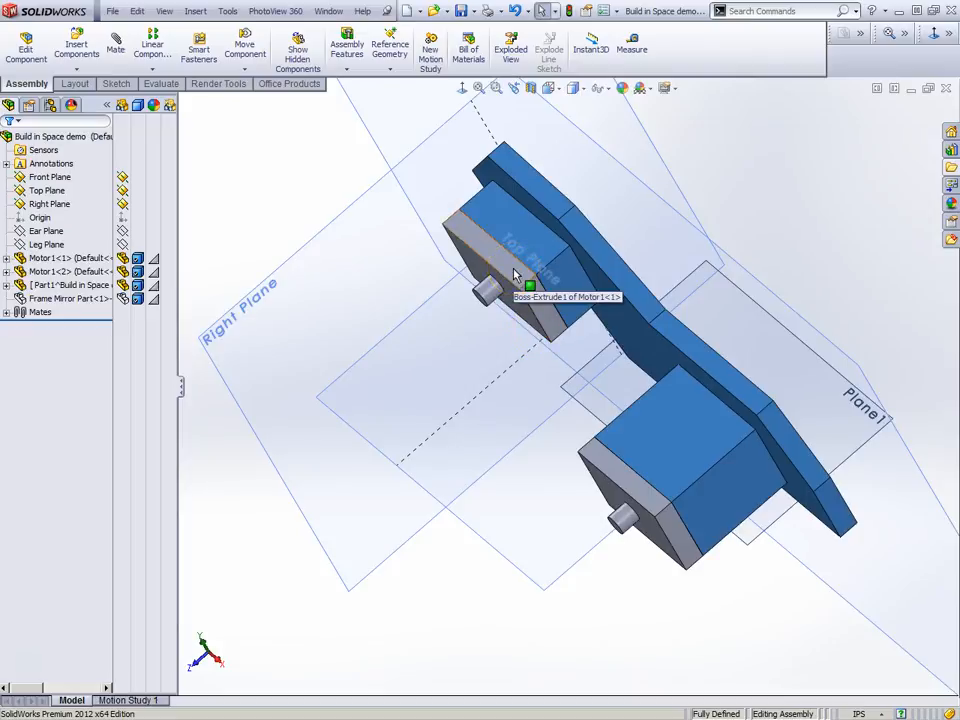
# Step: Measure between matching motor block edges: 6.3246 in apart, 6 in horizontal, 2 in vertical
pyautogui.moveTo(515, 275); pyautogui.dragTo(505, 265)
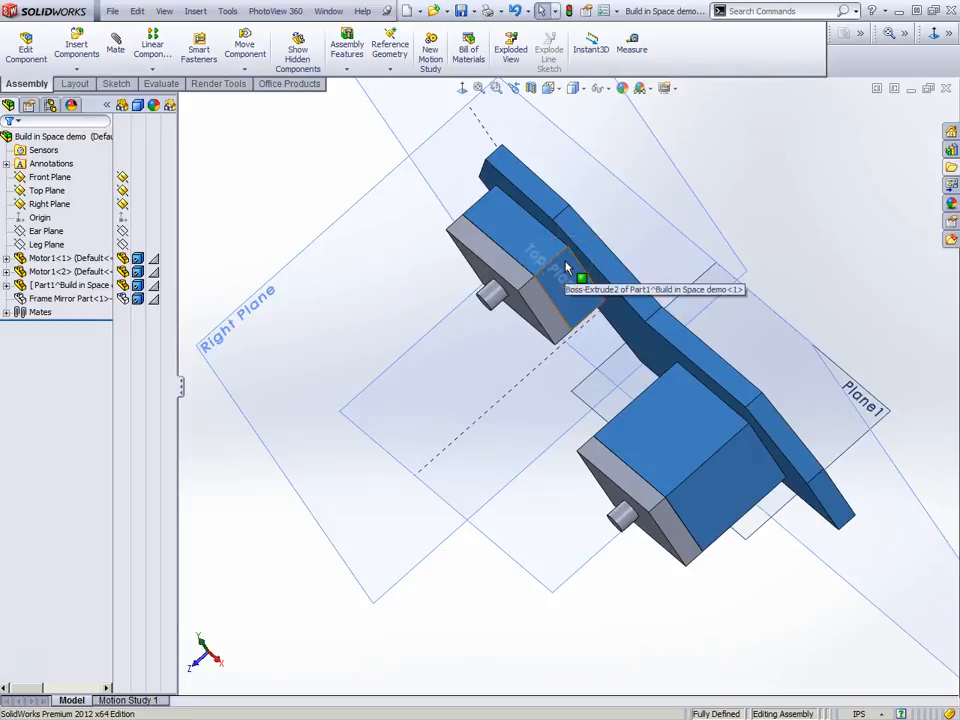
pyautogui.click(632, 49)
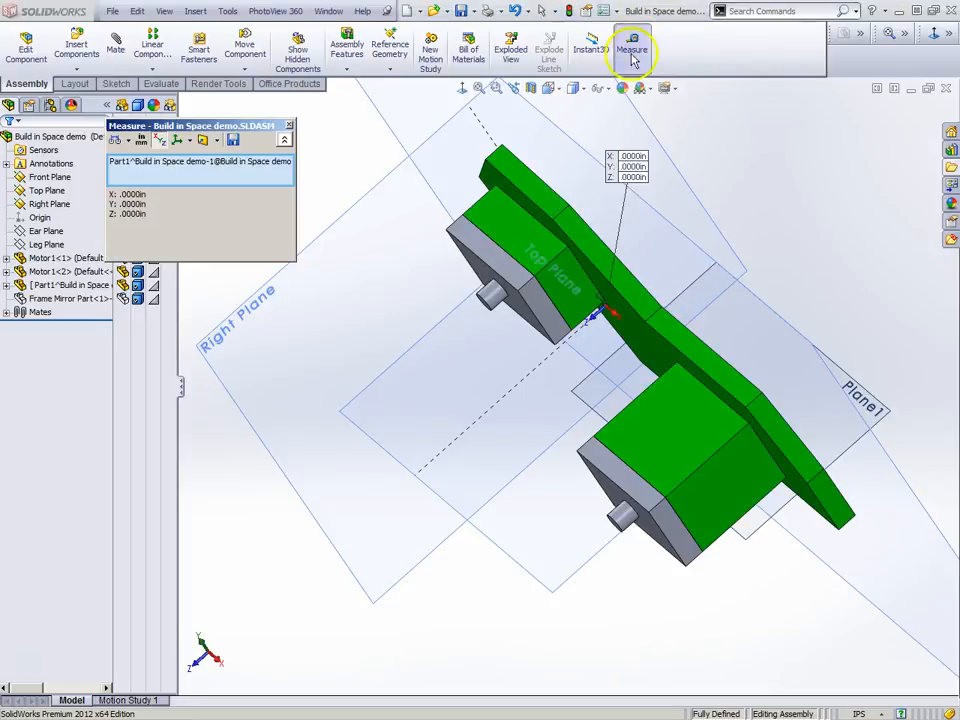
pyautogui.click(555, 272)
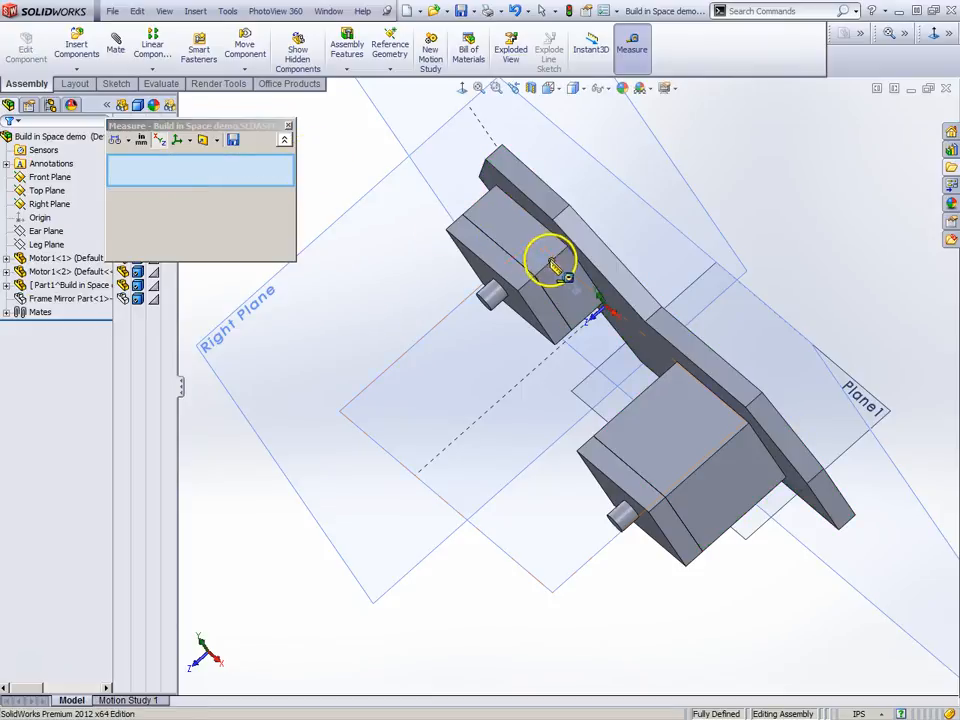
pyautogui.click(560, 260)
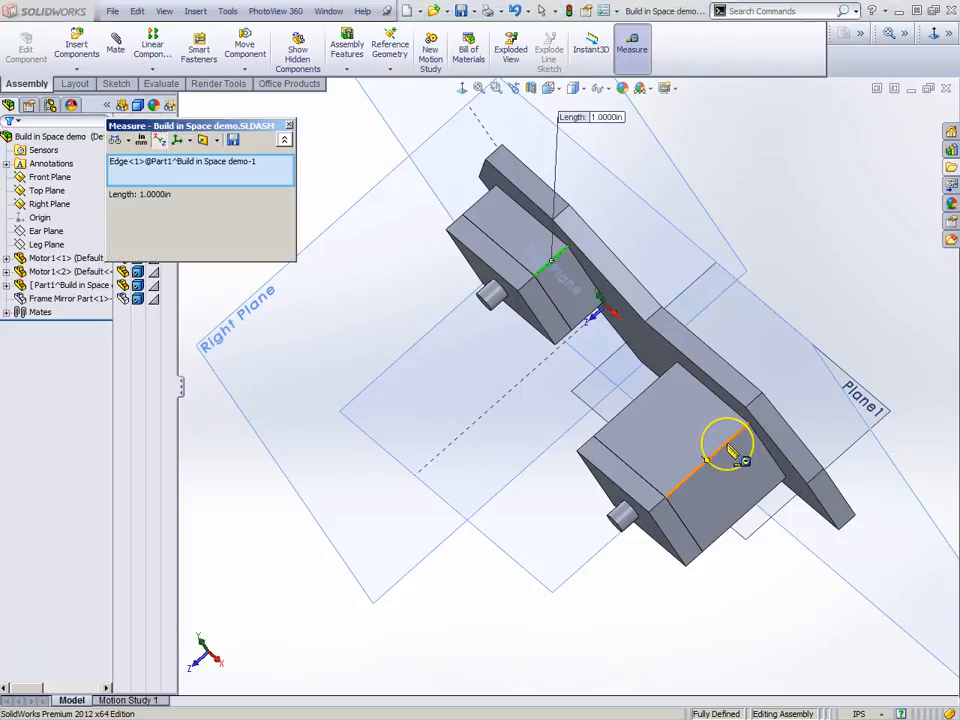
pyautogui.click(700, 520)
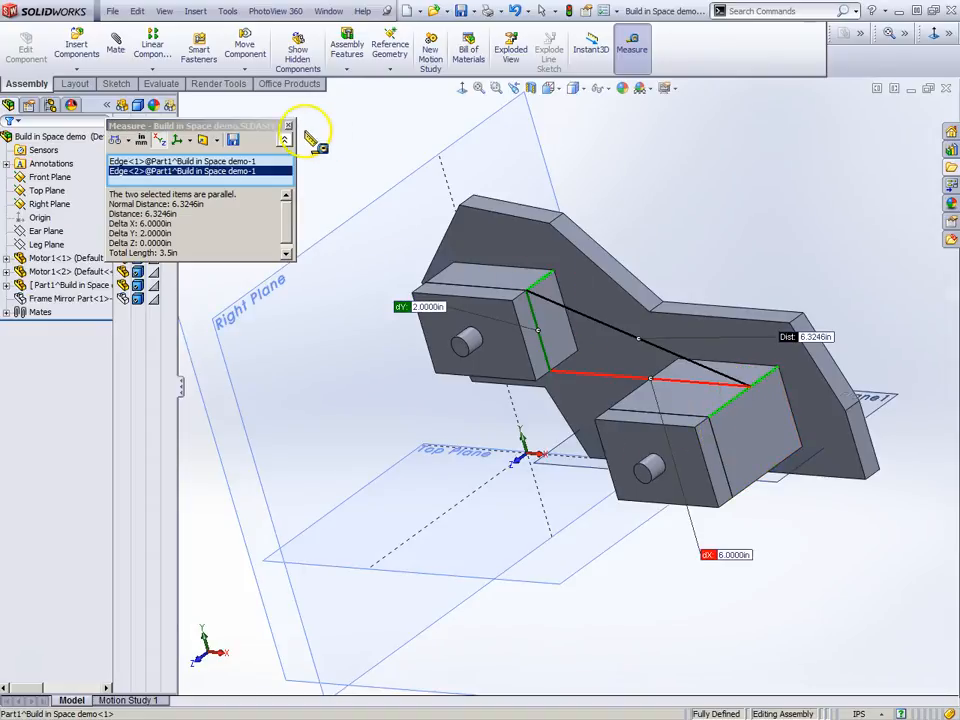
pyautogui.click(307, 135)
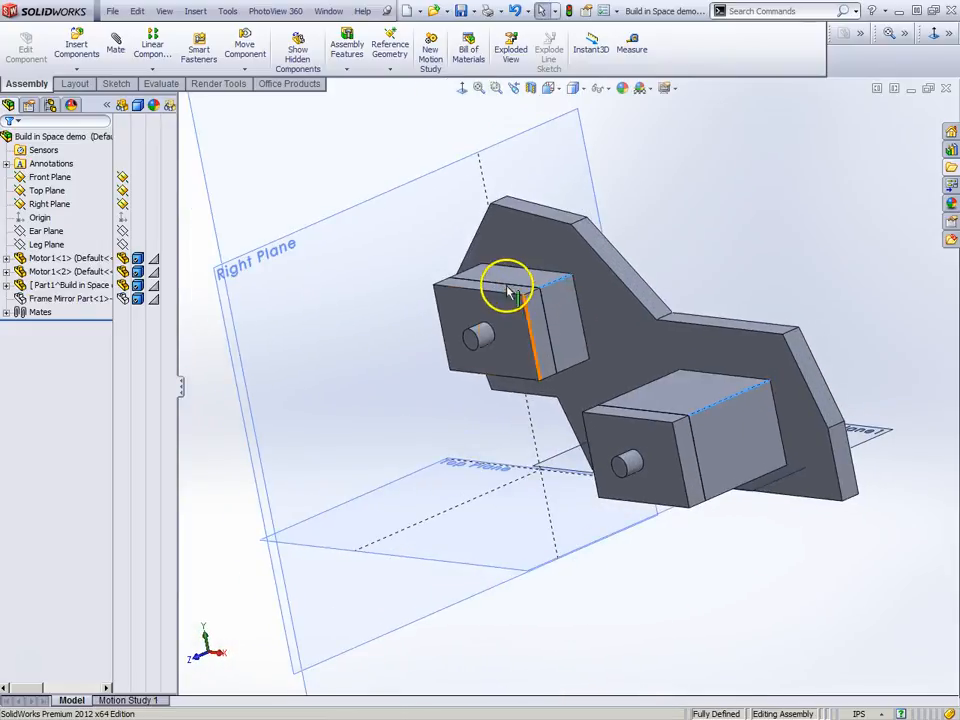
pyautogui.moveTo(400, 513)
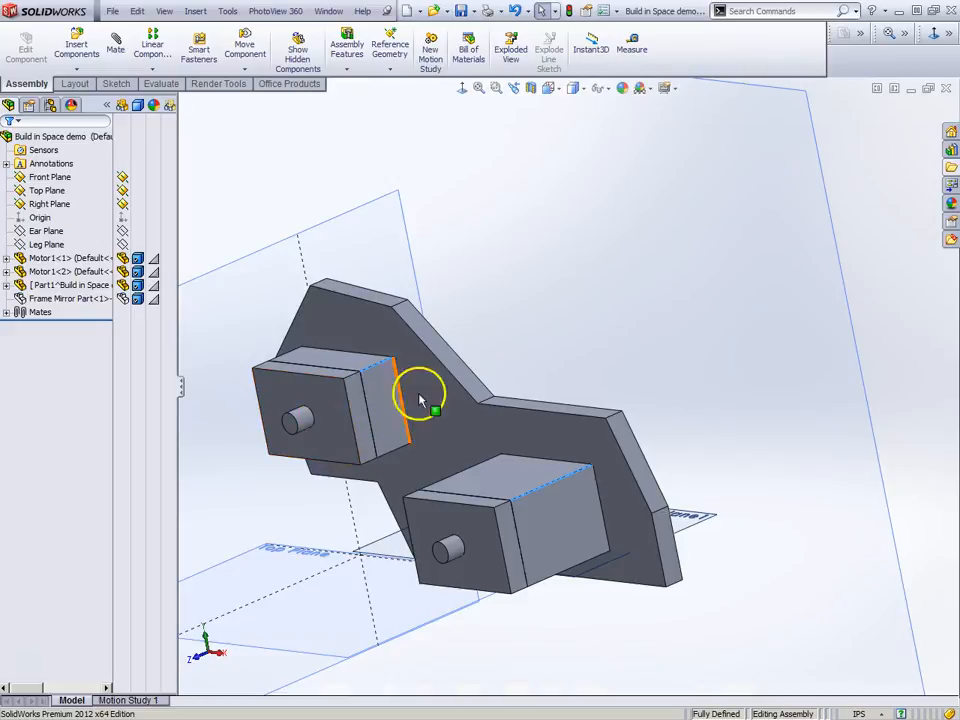
pyautogui.moveTo(420, 400); pyautogui.dragTo(440, 410)
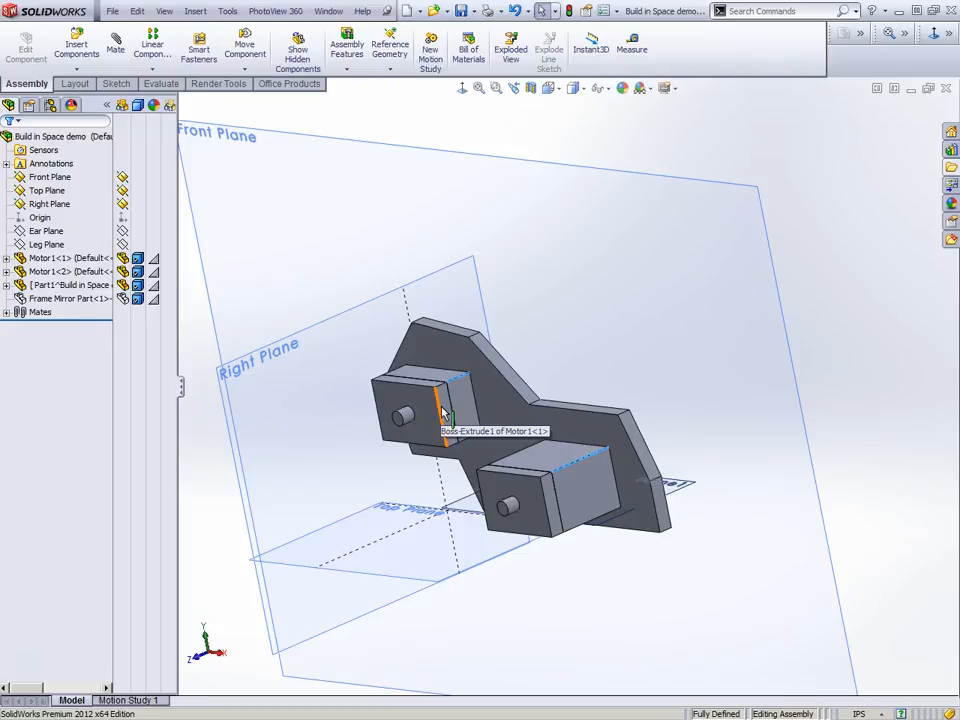
pyautogui.click(450, 410)
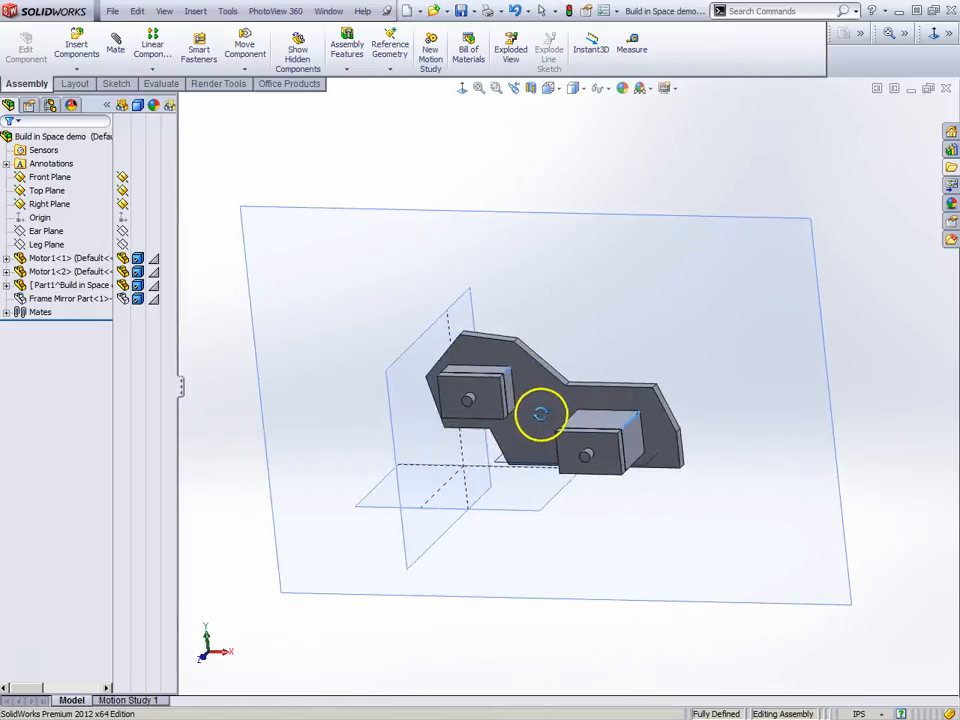
pyautogui.moveTo(540, 413); pyautogui.dragTo(700, 478)
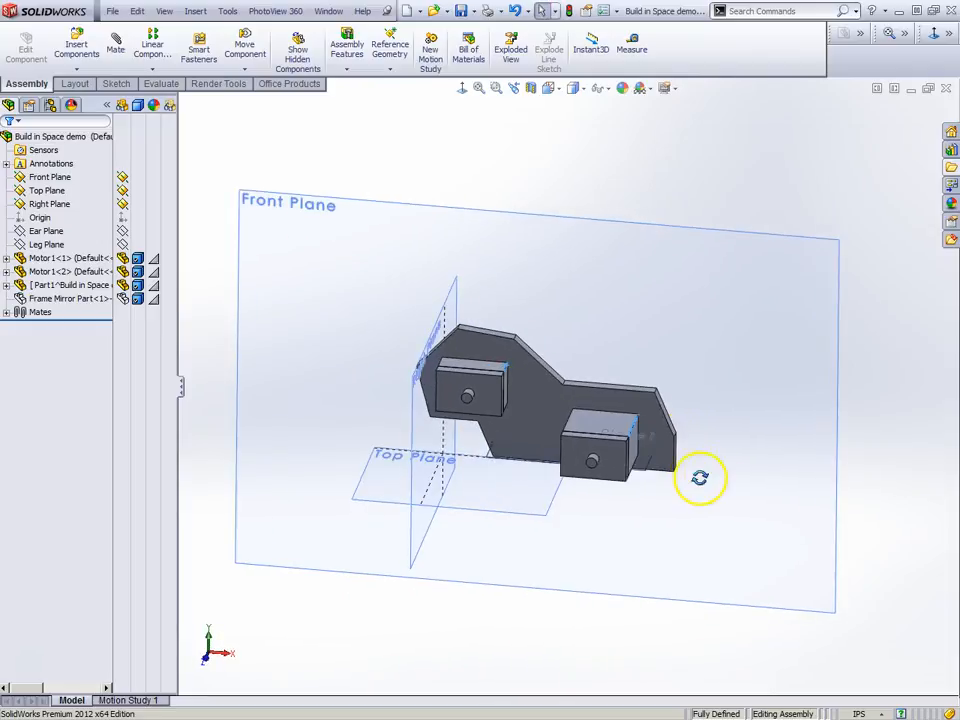